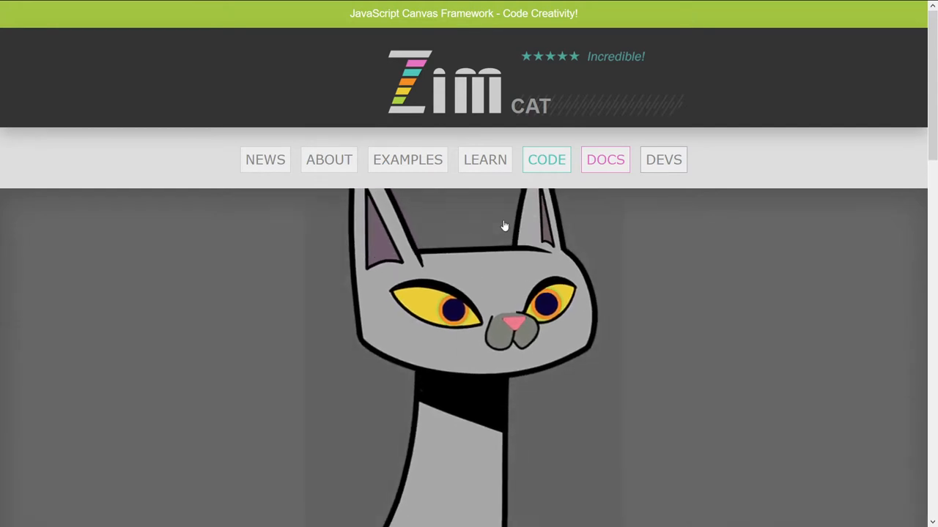
# - Advance the zimjs.com Cat showcase carousel to the LabelLetters HTML-tagged text example
pyautogui.scroll(-3)
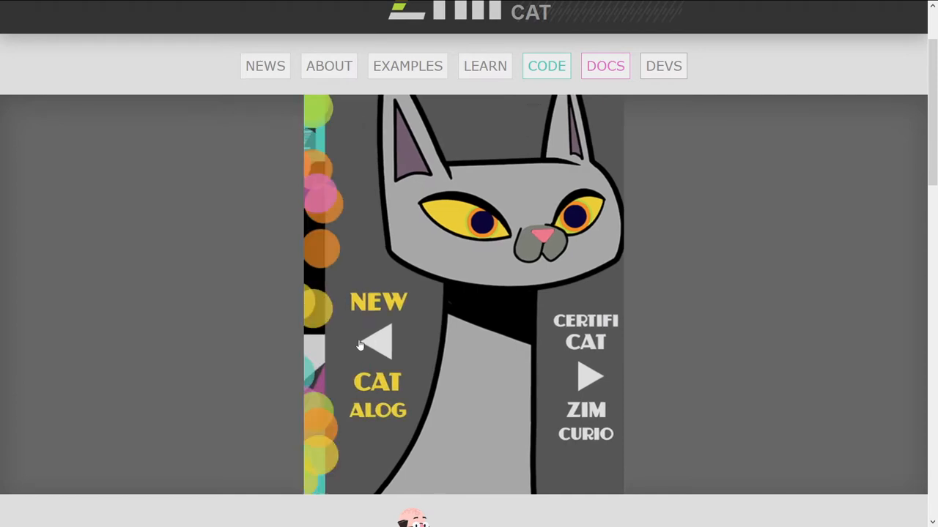
pyautogui.click(592, 375)
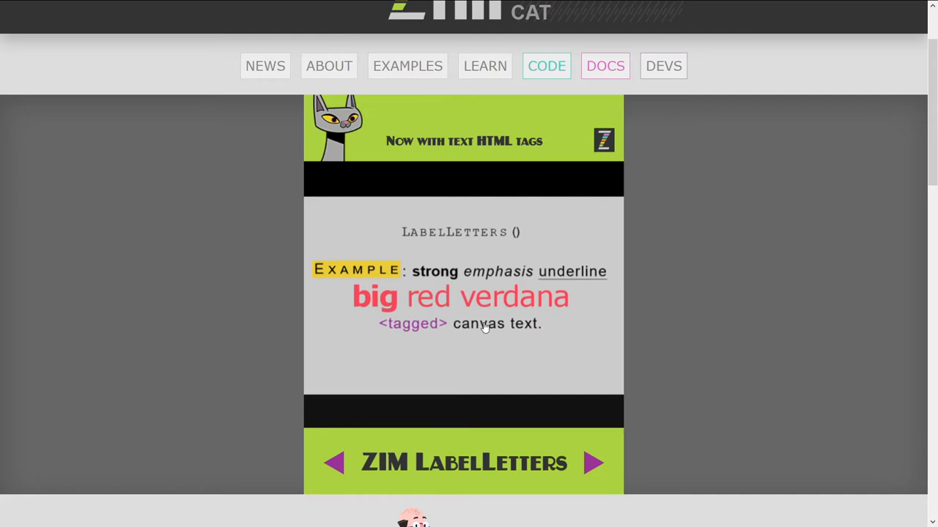
pyautogui.moveTo(502, 340)
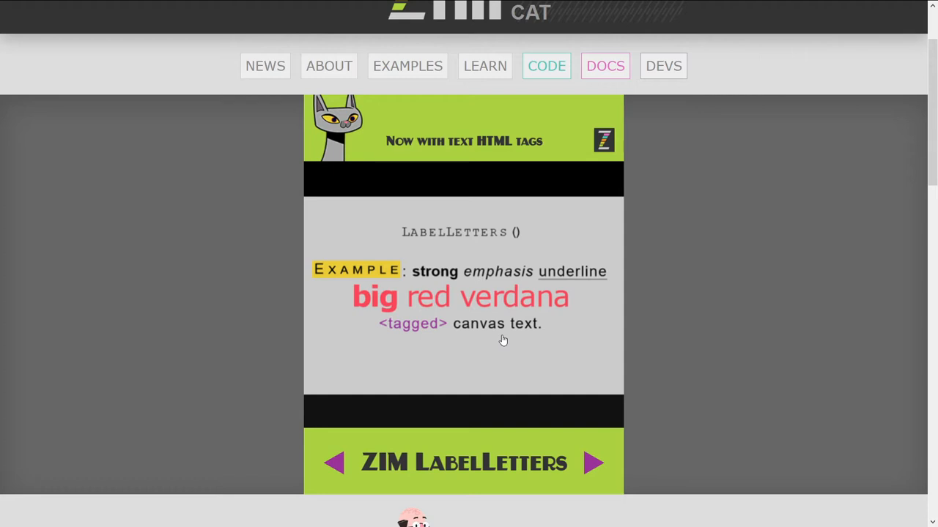
pyautogui.moveTo(504, 302)
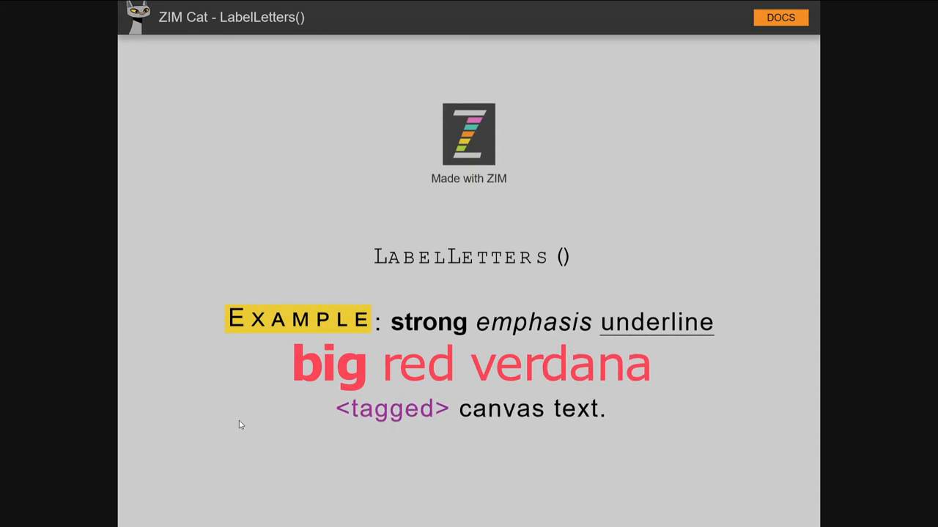
pyautogui.moveTo(524, 438)
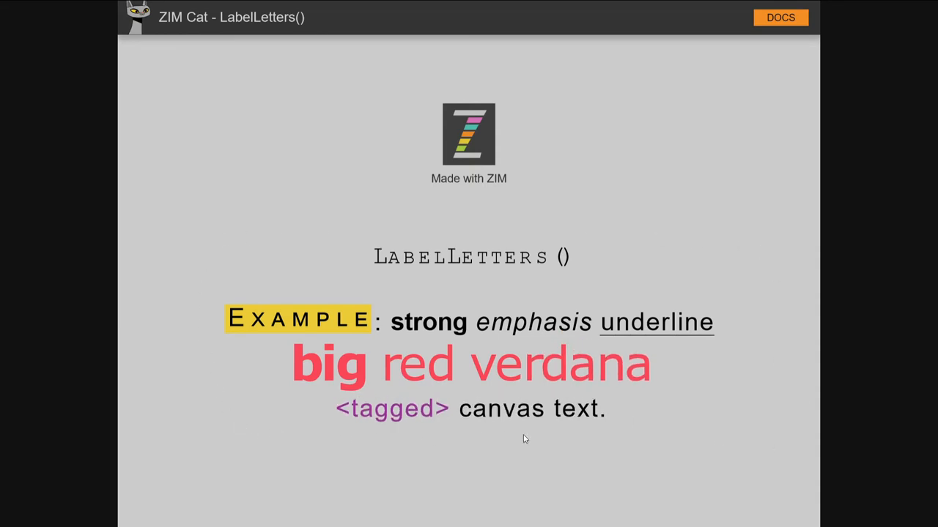
pyautogui.moveTo(508, 334)
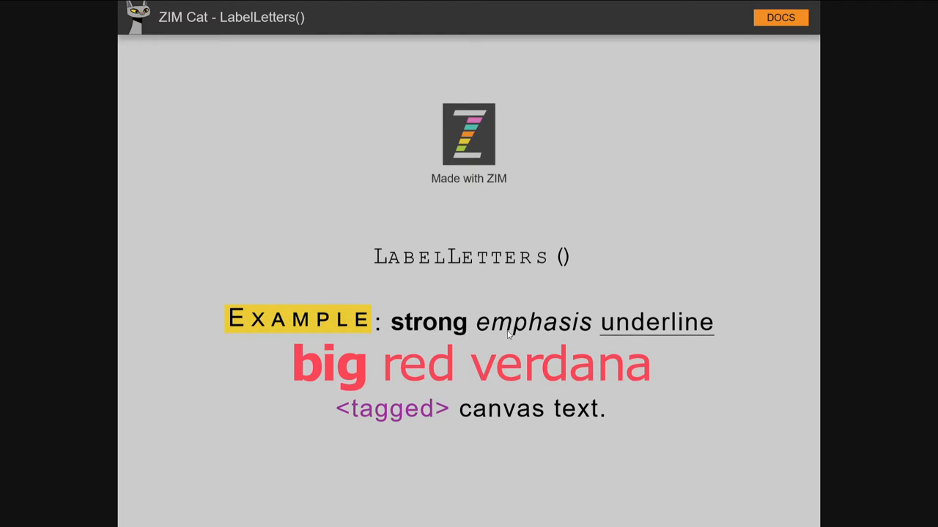
pyautogui.moveTo(648, 334)
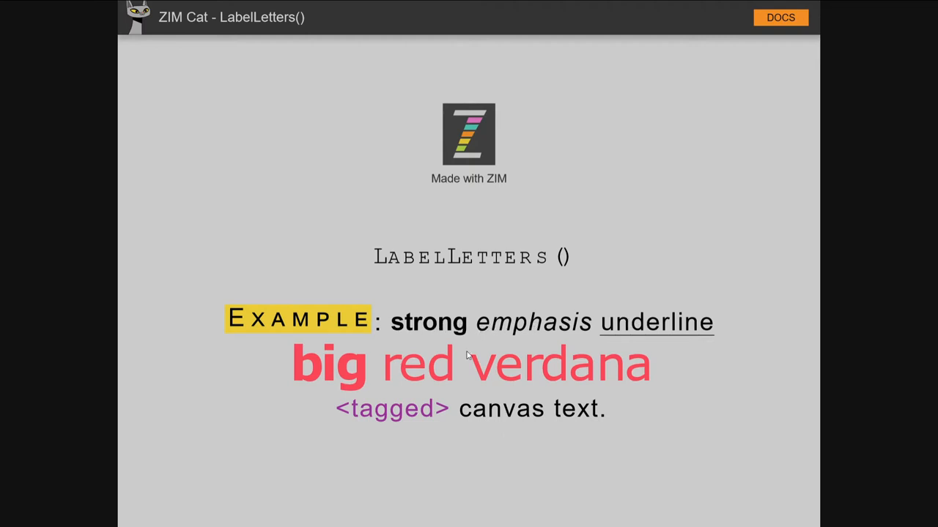
pyautogui.moveTo(528, 372)
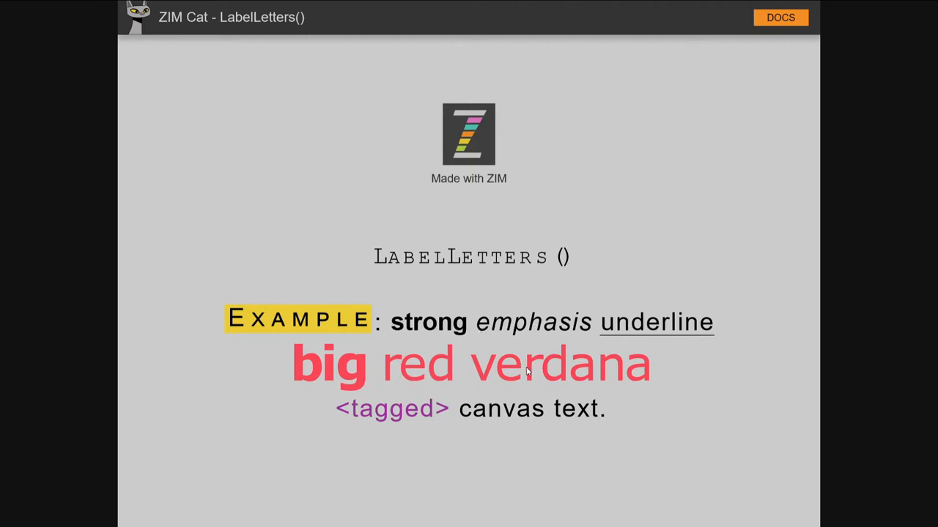
pyautogui.moveTo(557, 298)
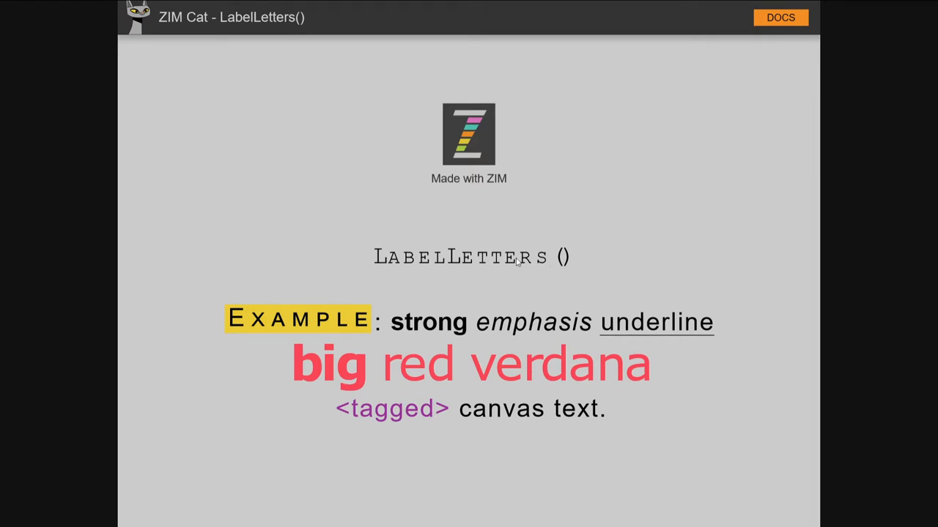
pyautogui.moveTo(222, 303)
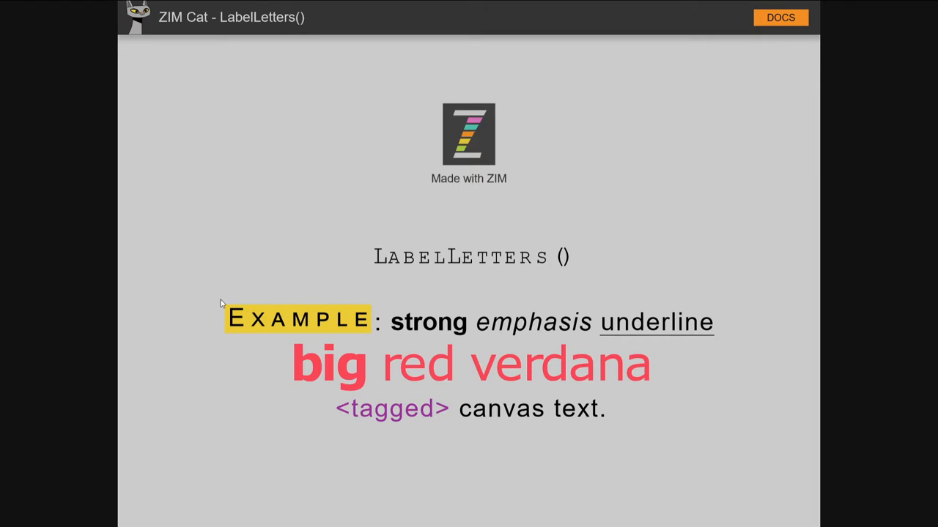
pyautogui.moveTo(741, 419)
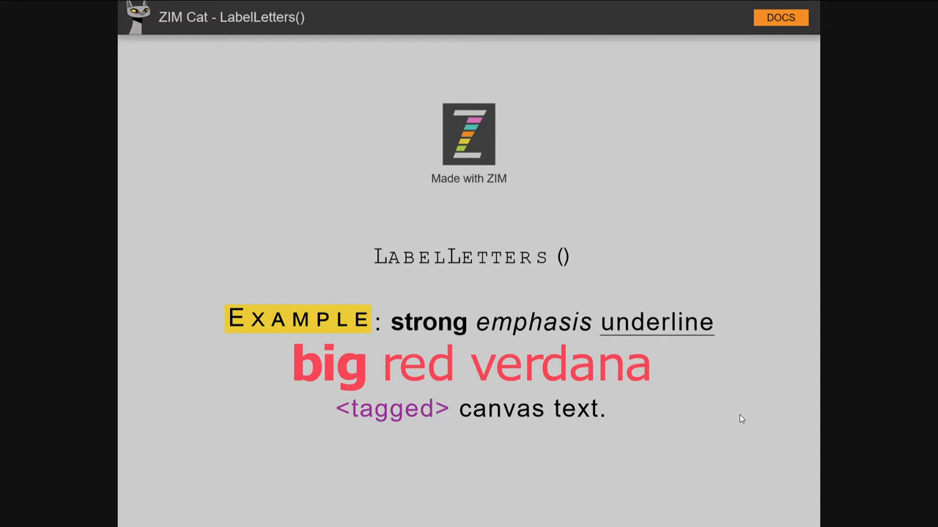
pyautogui.moveTo(779, 416)
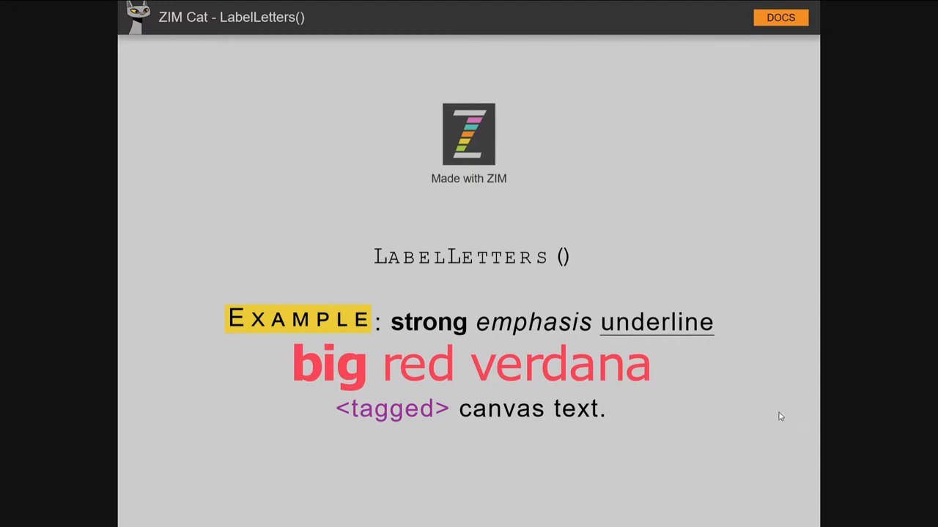
pyautogui.moveTo(736, 102)
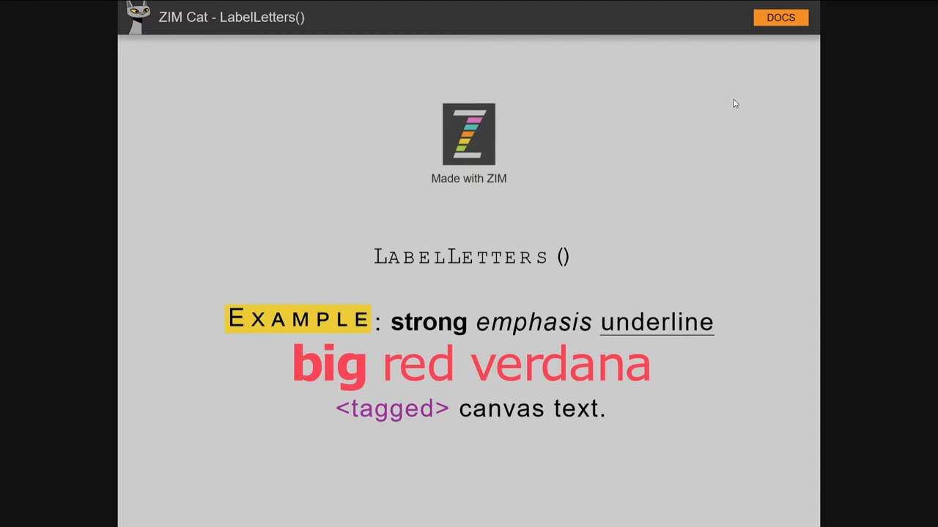
pyautogui.moveTo(780, 17)
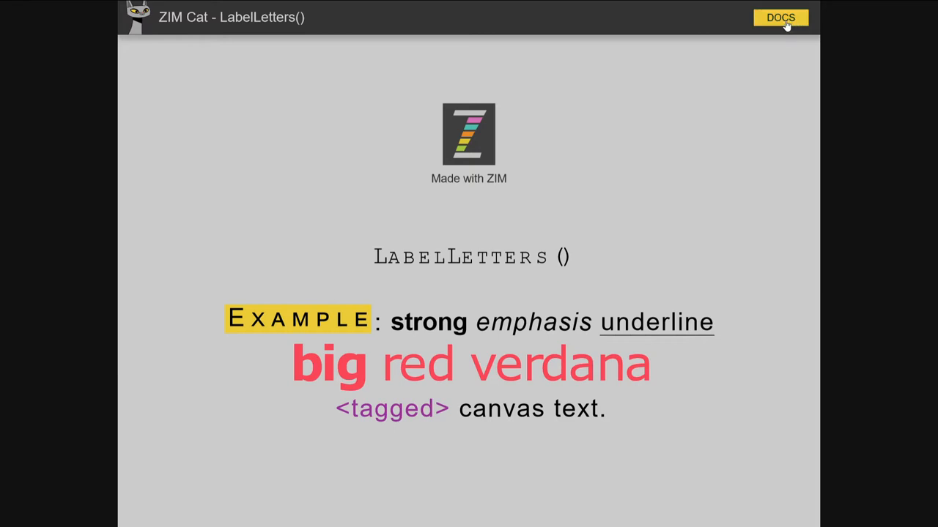
pyautogui.moveTo(657, 174)
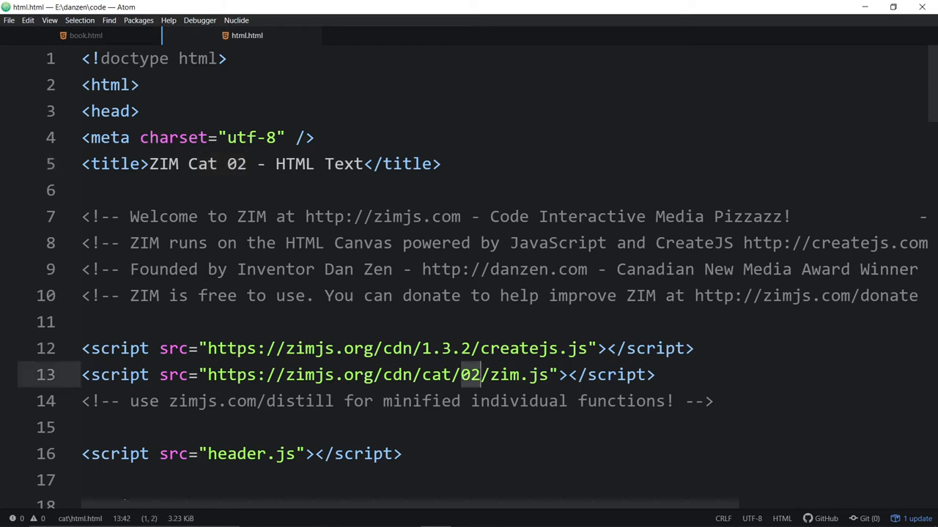
# - Scroll to Style.addGroup("heading") and insert a blank line above the heading group block
pyautogui.scroll(-3)
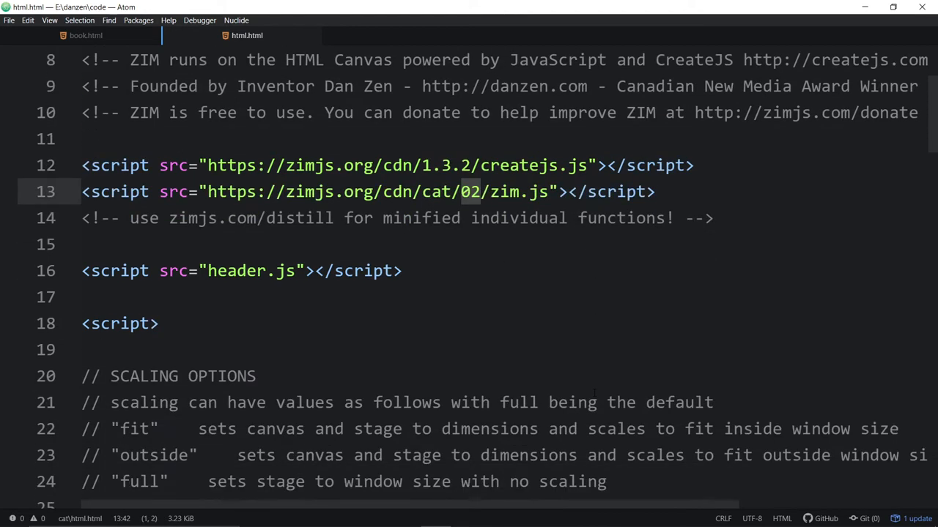
pyautogui.scroll(-3)
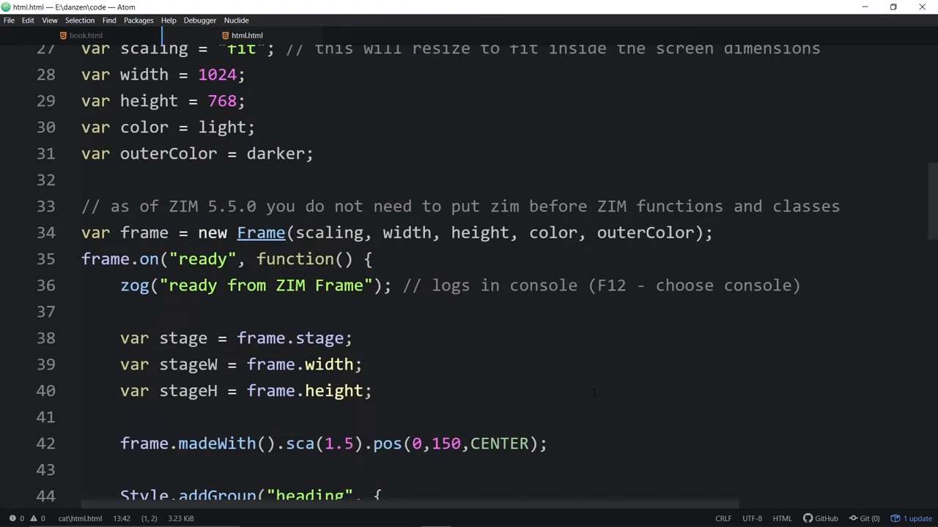
pyautogui.scroll(-3)
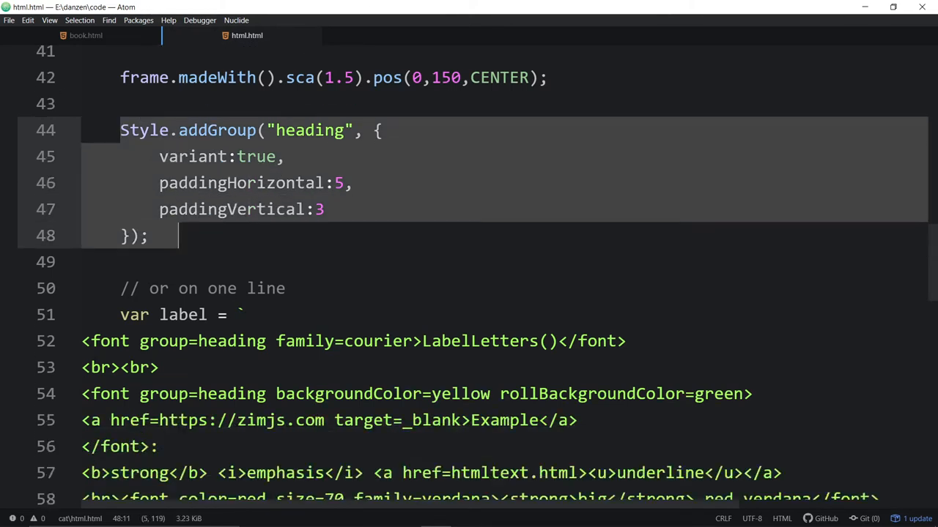
pyautogui.doubleClick(192, 128)
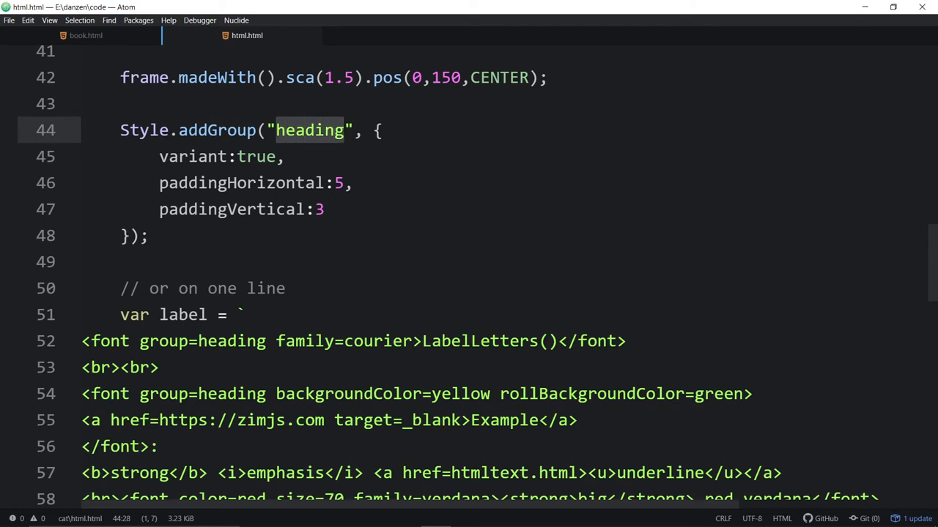
pyautogui.doubleClick(144, 129)
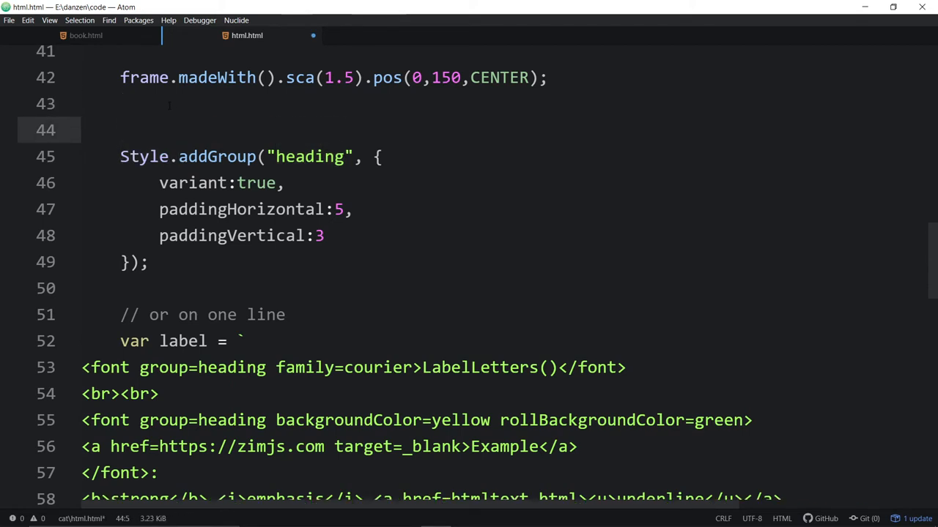
# - Write STYLE = { group:{ heading:{ } } } above the Style.addGroup call
pyautogui.write('STYLE = {}')
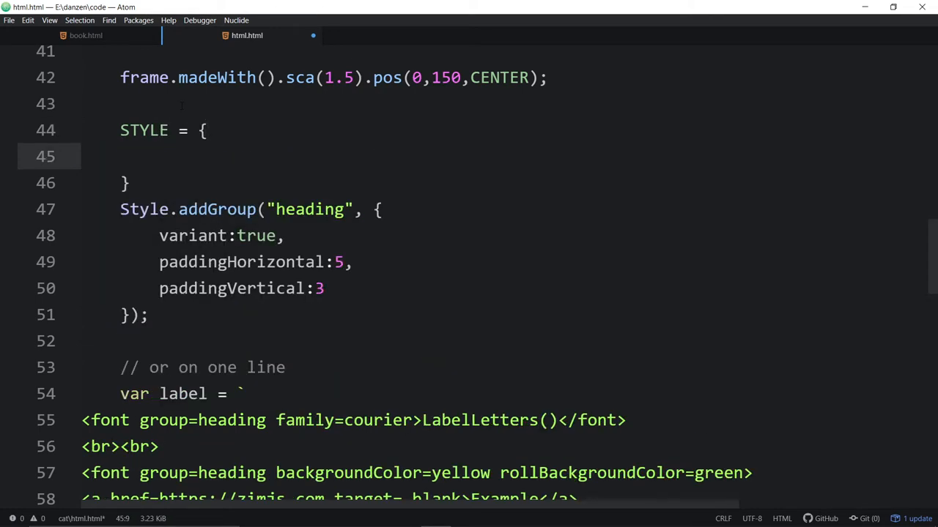
pyautogui.write('group:{')
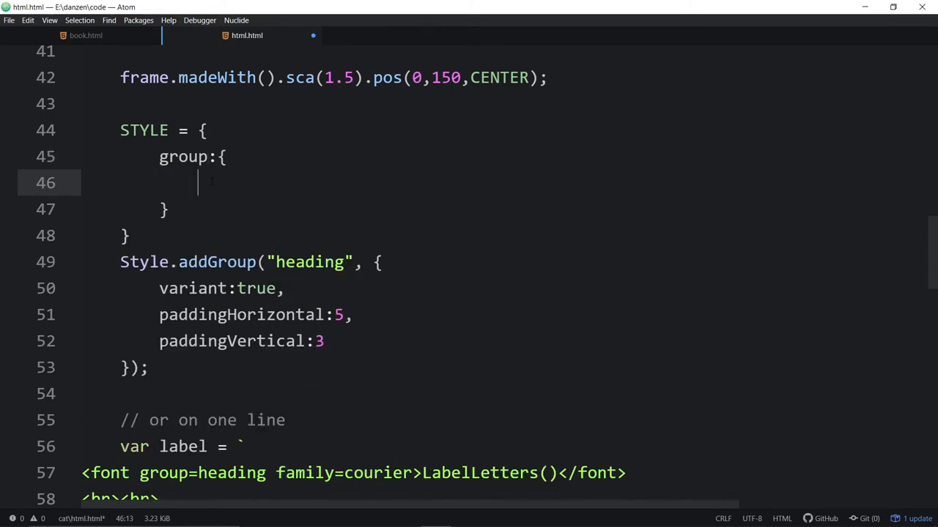
pyautogui.write('heading:{')
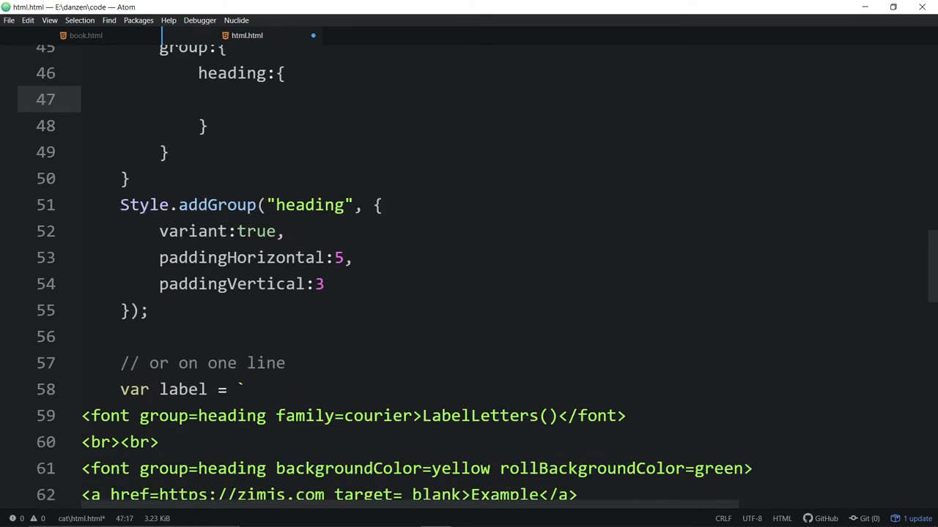
# - Copy the variant true, paddingHorizontal 5 and paddingVertical 3 properties into the heading entry
pyautogui.moveTo(159, 232); pyautogui.dragTo(324, 284)
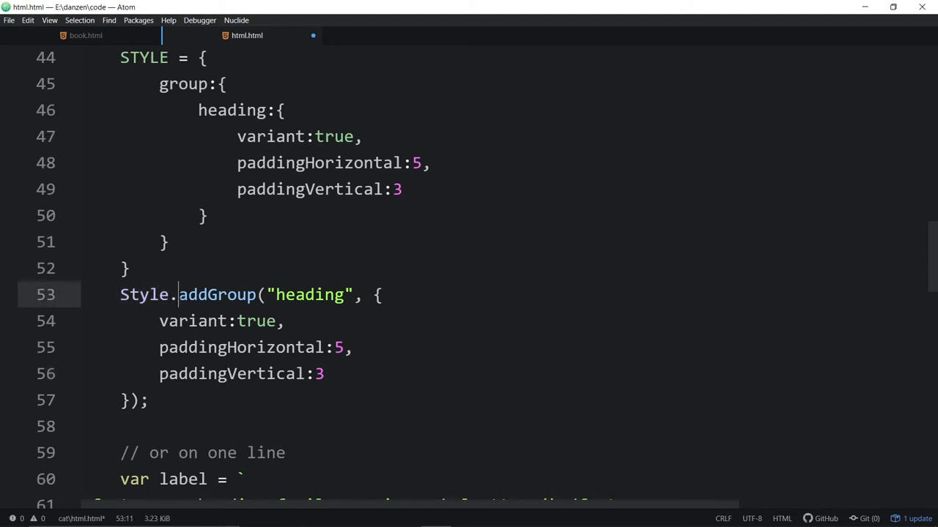
pyautogui.doubleClick(217, 294)
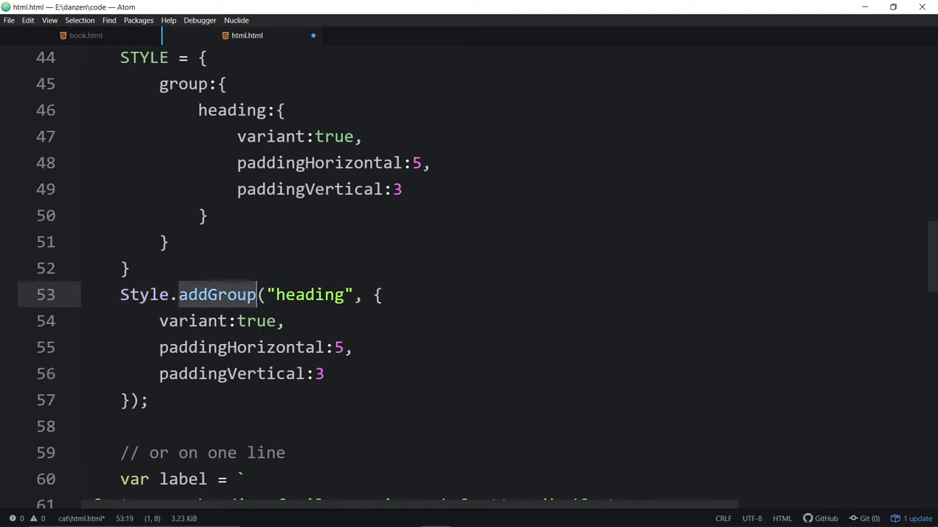
pyautogui.doubleClick(310, 295)
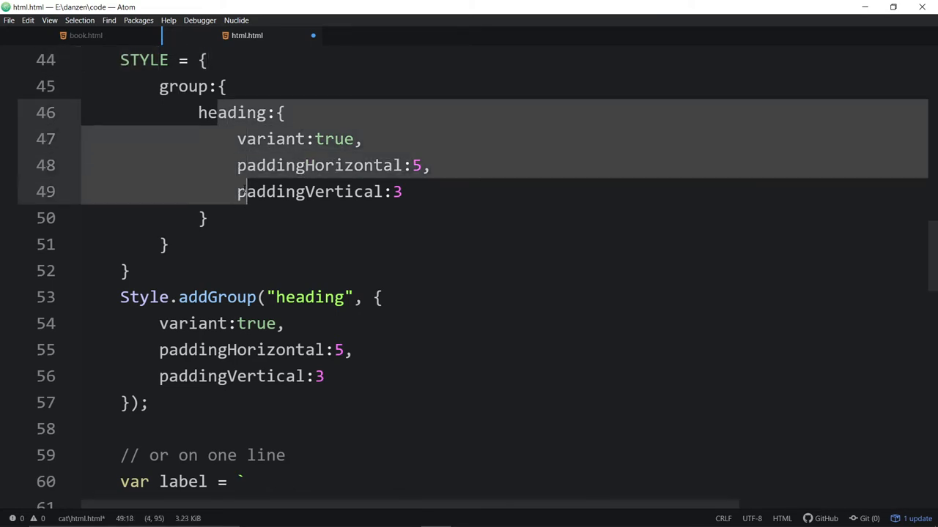
pyautogui.click(208, 217)
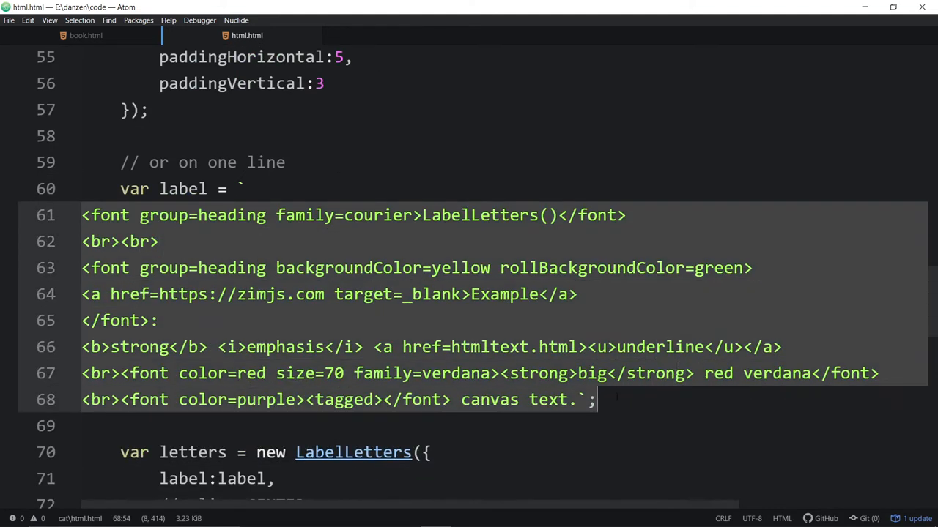
pyautogui.click(157, 242)
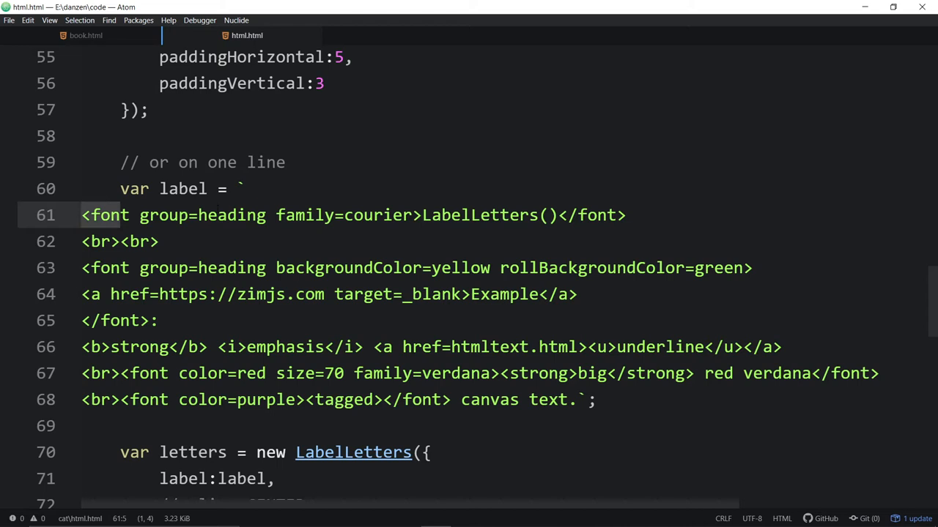
pyautogui.click(242, 188)
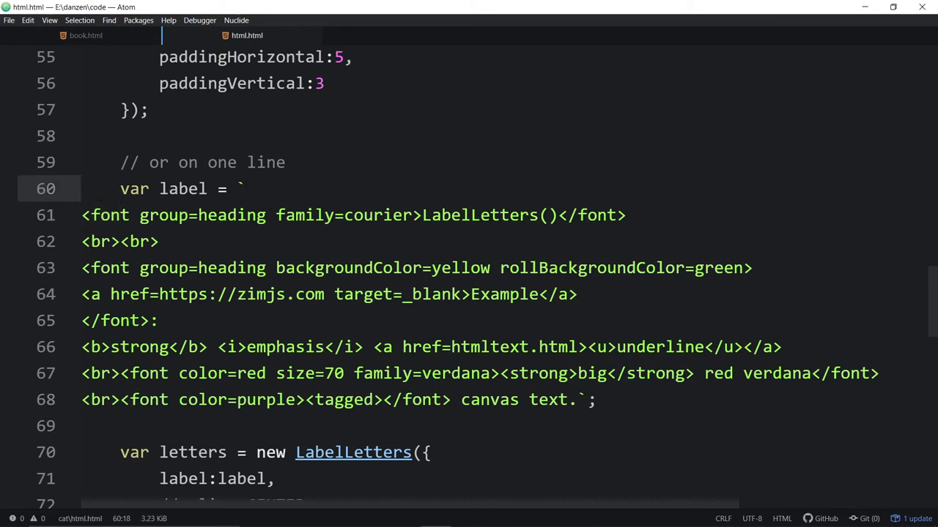
pyautogui.click(120, 399)
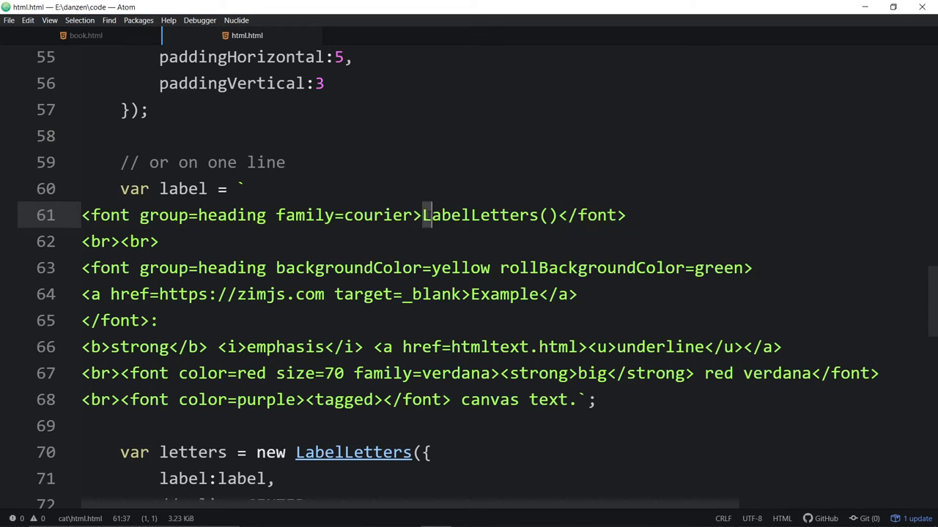
pyautogui.doubleClick(372, 214)
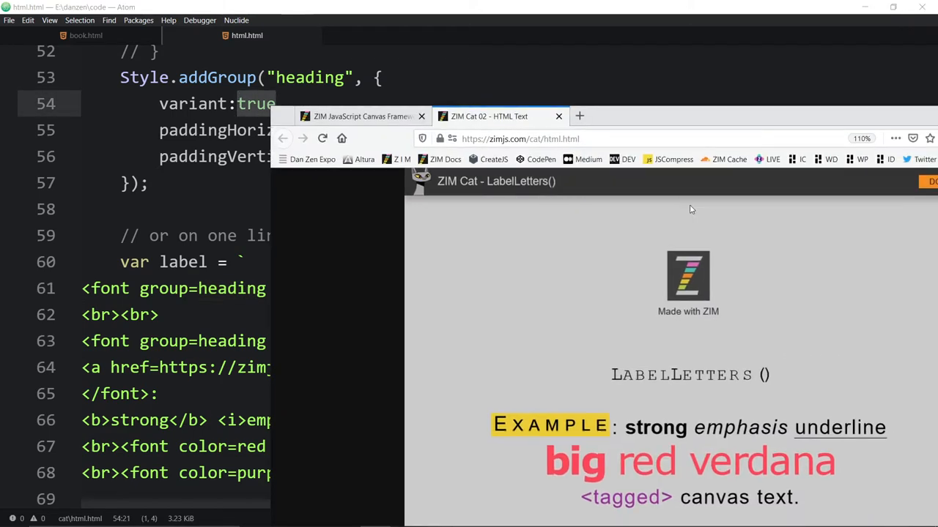
pyautogui.moveTo(648, 379)
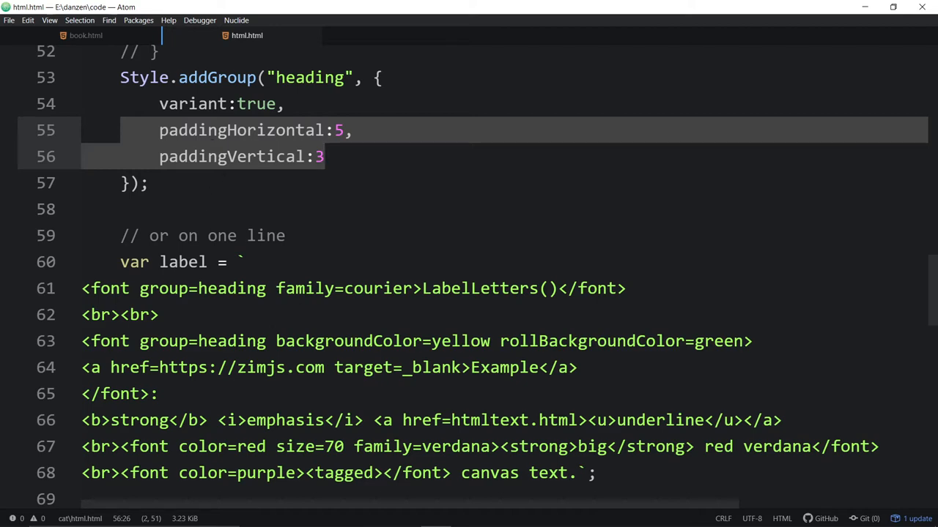
pyautogui.scroll(-3)
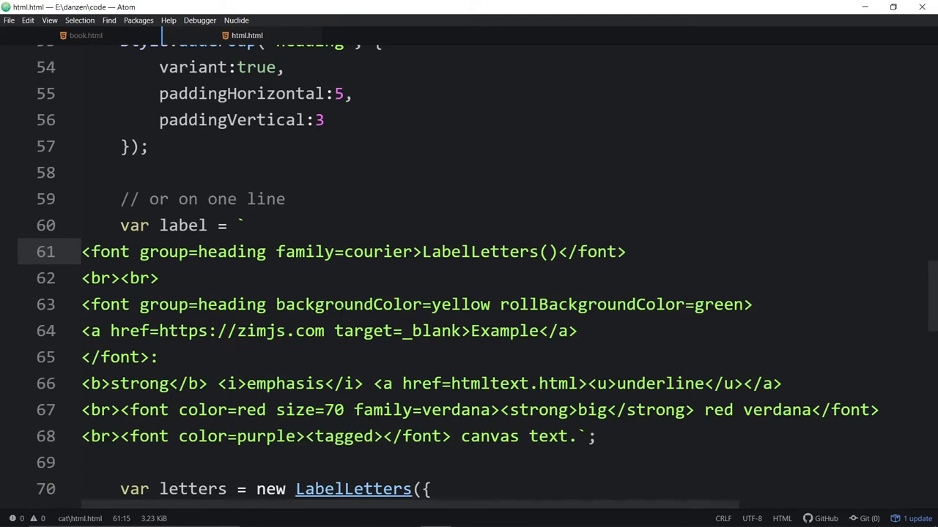
pyautogui.doubleClick(202, 303)
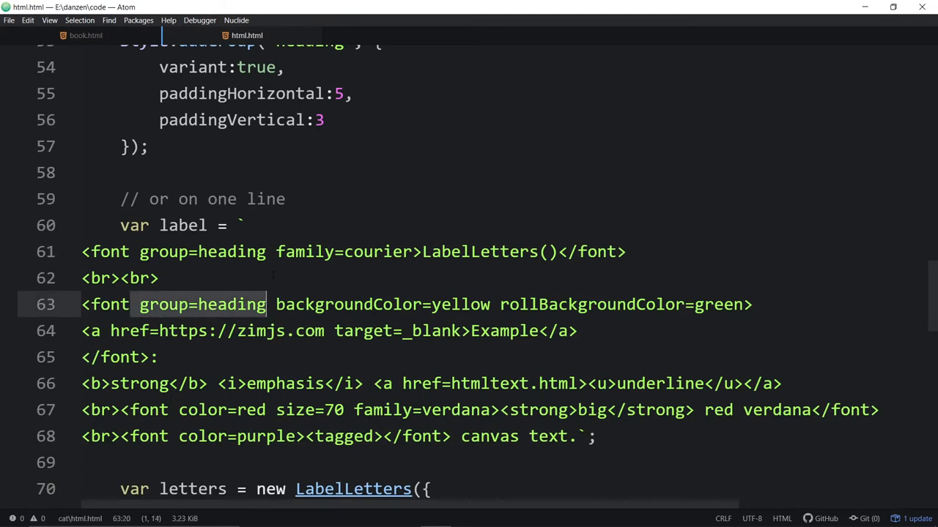
pyautogui.click(159, 278)
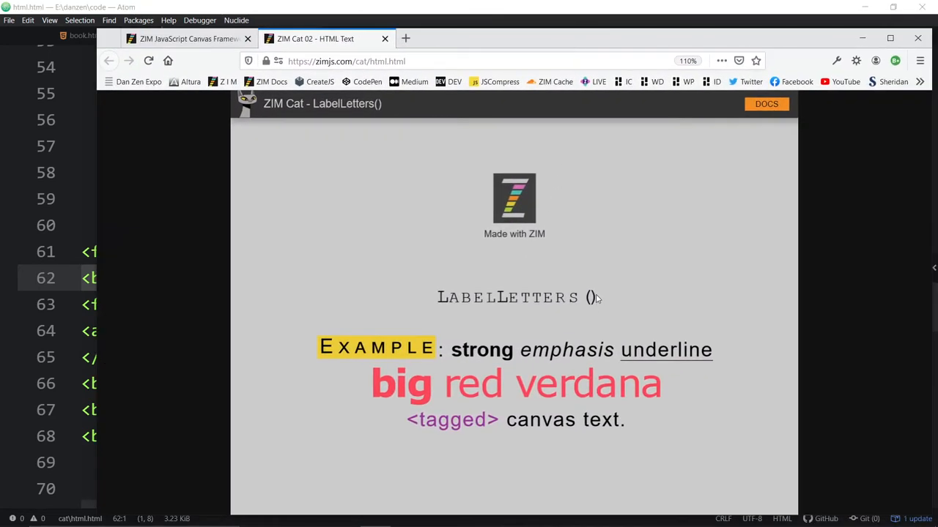
pyautogui.moveTo(440, 320)
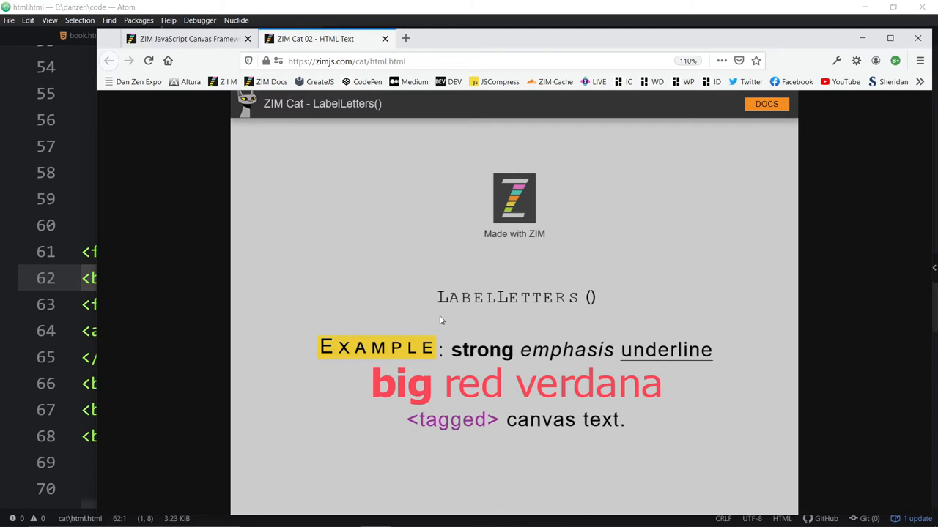
pyautogui.moveTo(452, 316)
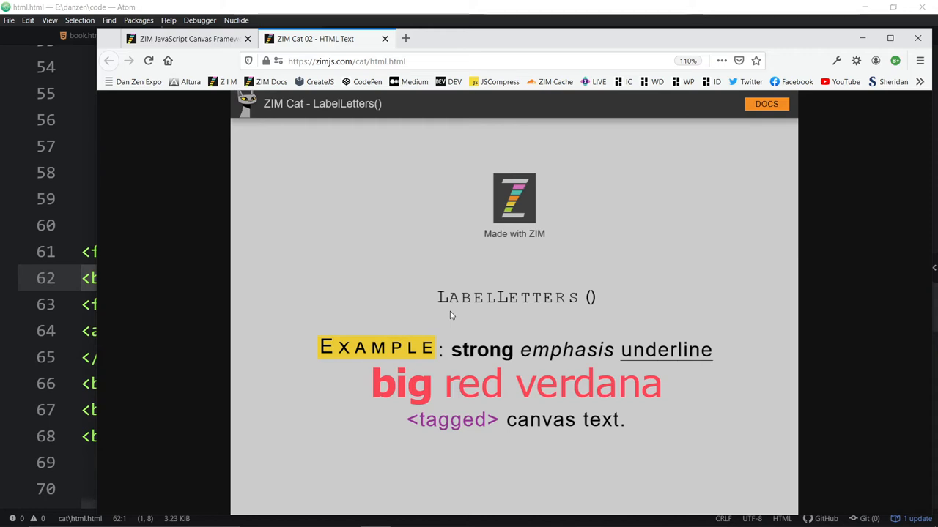
pyautogui.moveTo(442, 306)
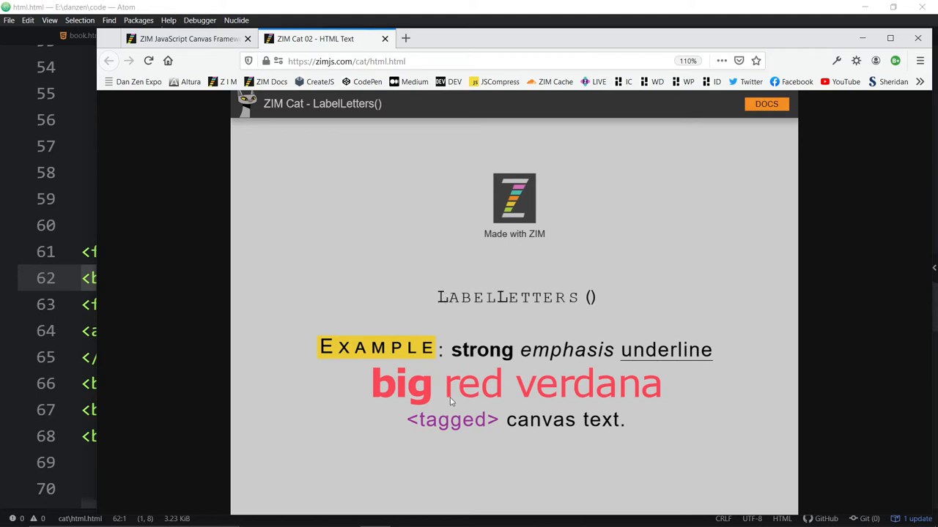
pyautogui.moveTo(448, 293)
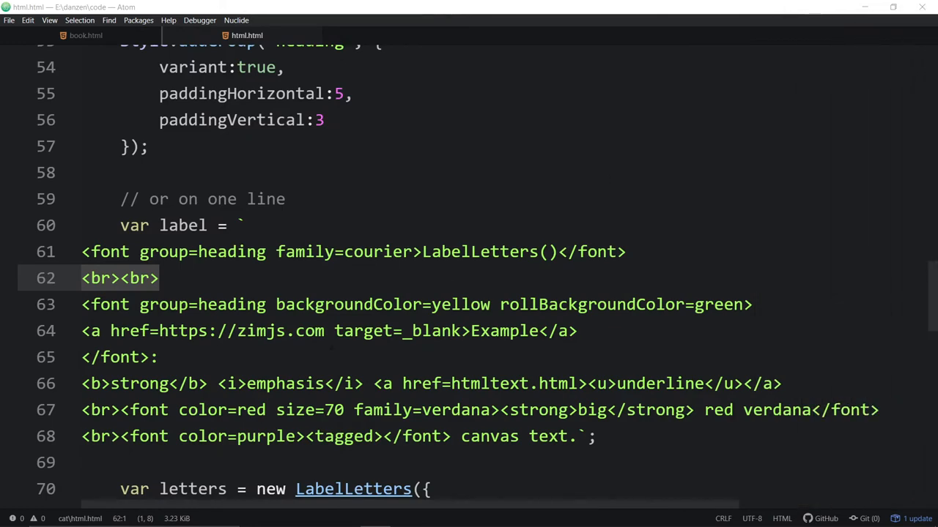
pyautogui.scroll(-3)
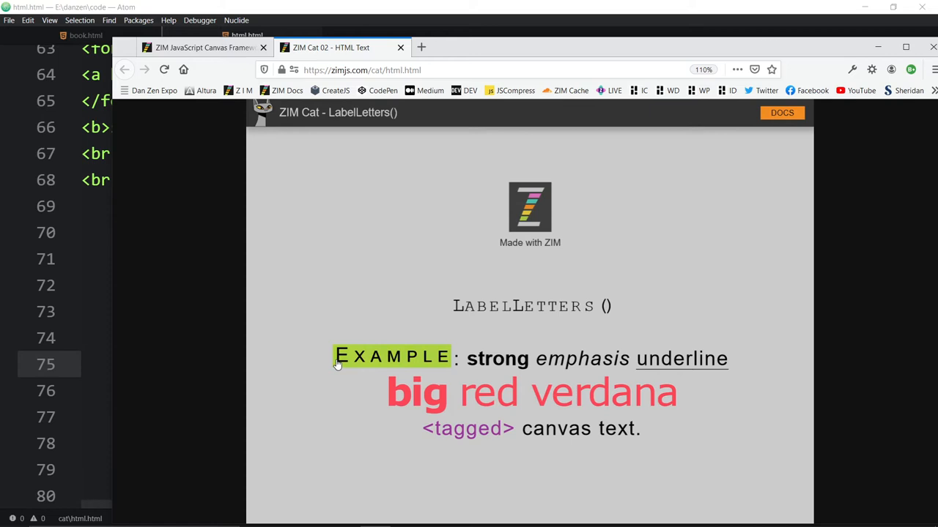
pyautogui.moveTo(398, 366)
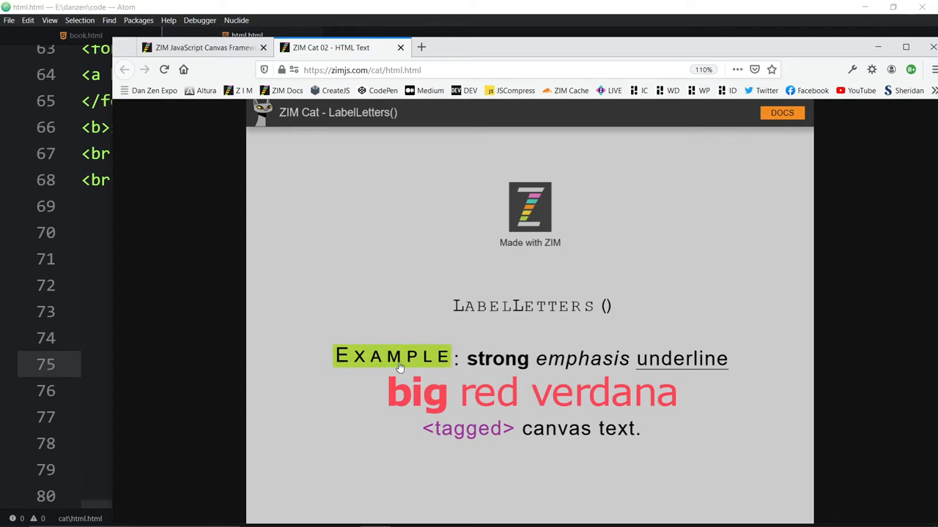
pyautogui.moveTo(366, 366)
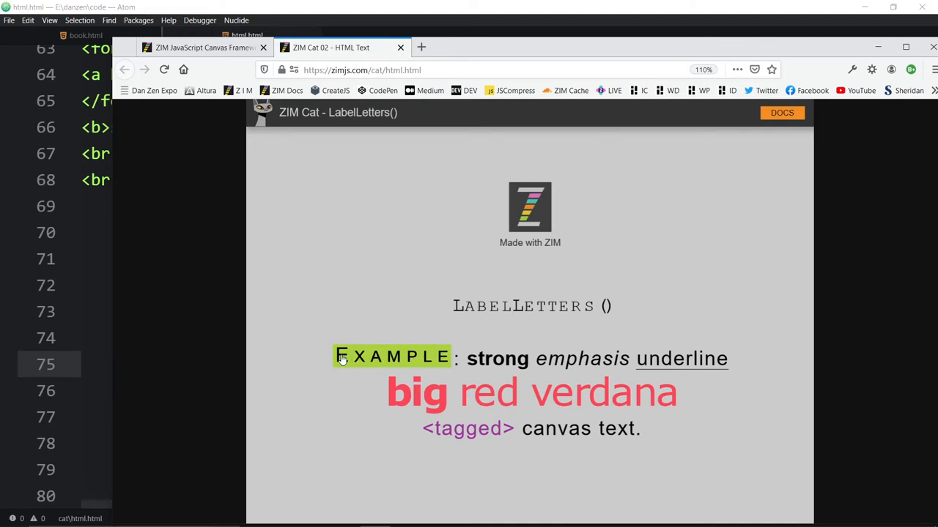
pyautogui.moveTo(359, 350)
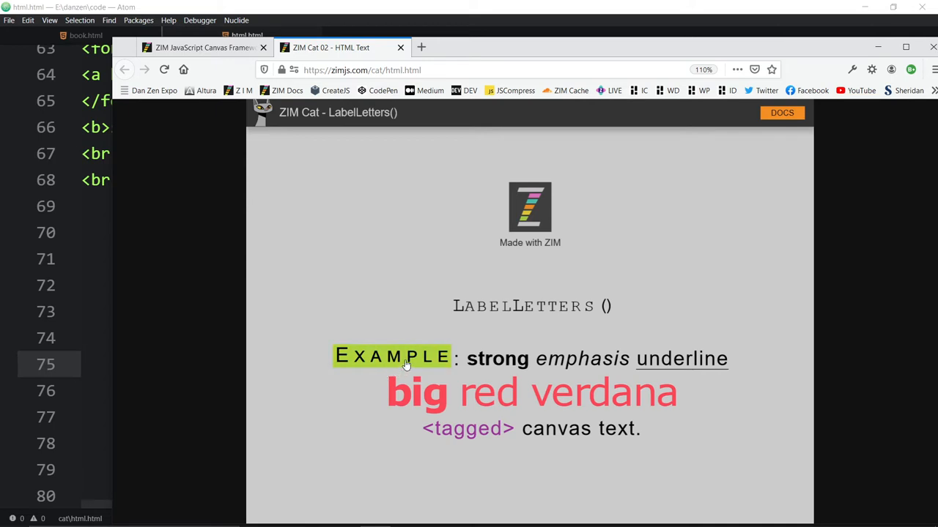
pyautogui.moveTo(369, 349)
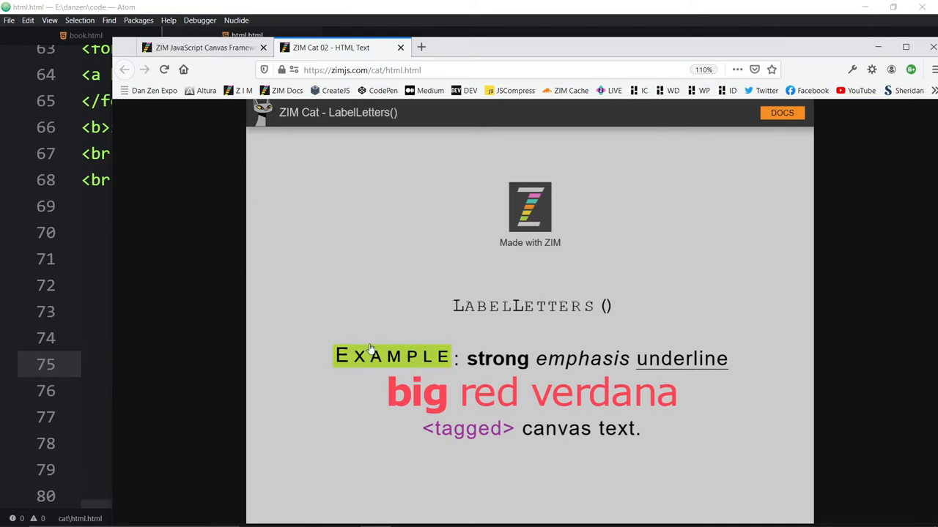
pyautogui.moveTo(381, 369)
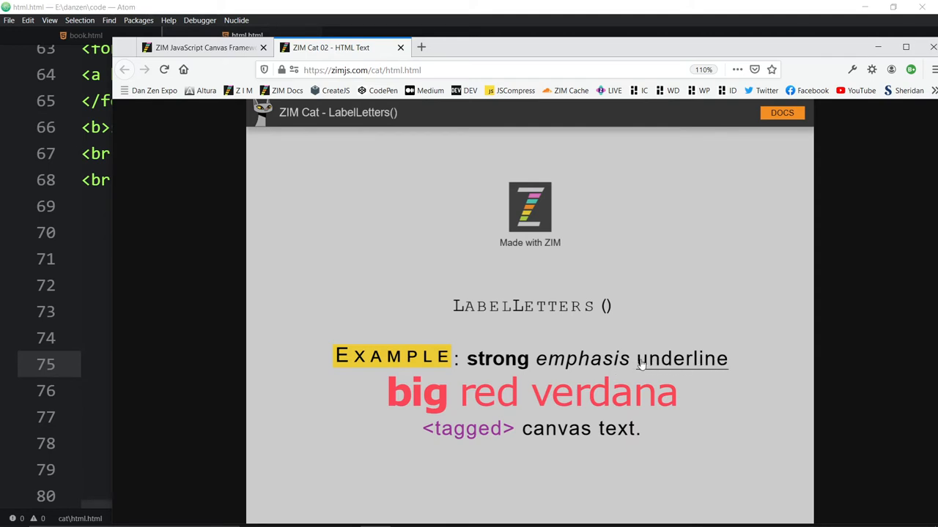
pyautogui.moveTo(725, 360)
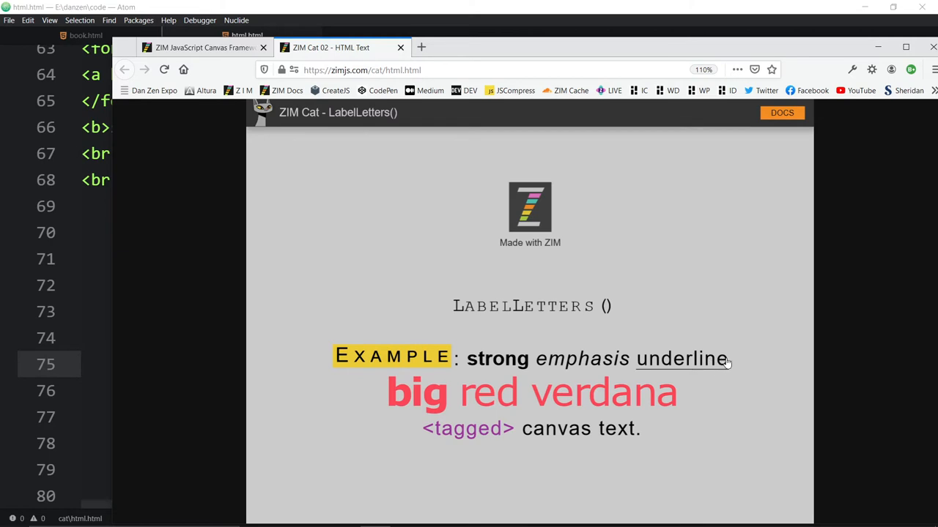
pyautogui.moveTo(691, 337)
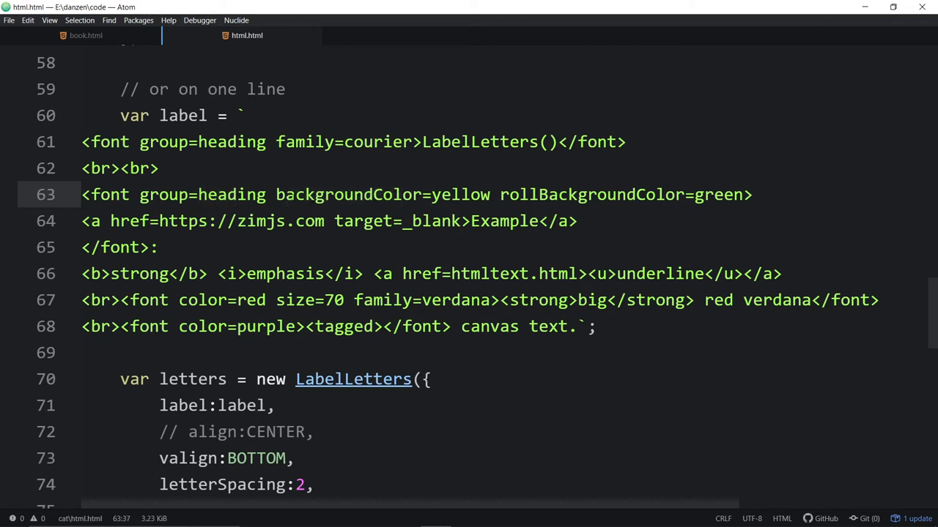
pyautogui.doubleClick(328, 194)
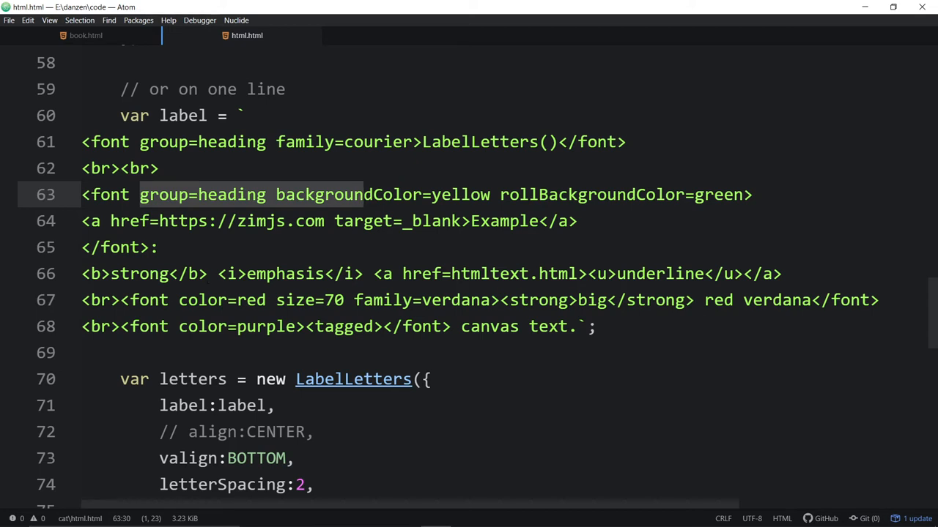
pyautogui.click(246, 274)
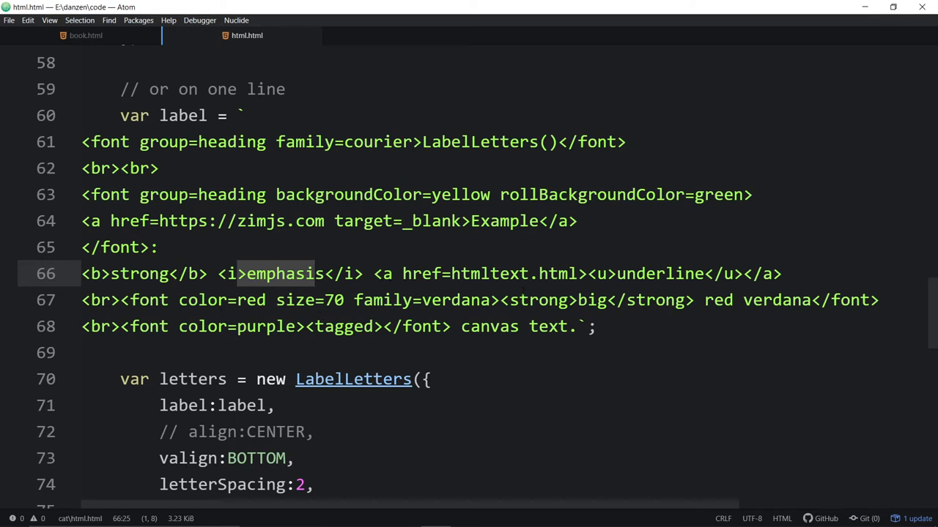
pyautogui.click(600, 274)
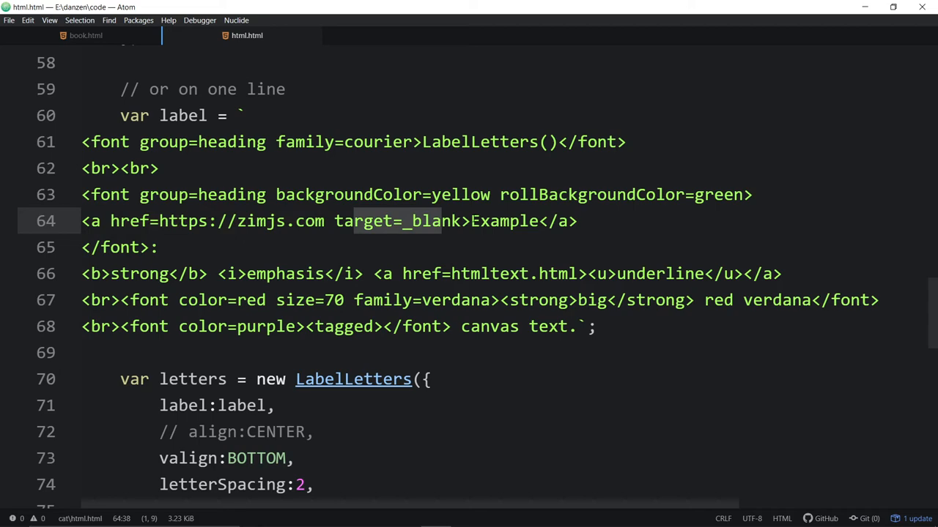
pyautogui.doubleClick(504, 221)
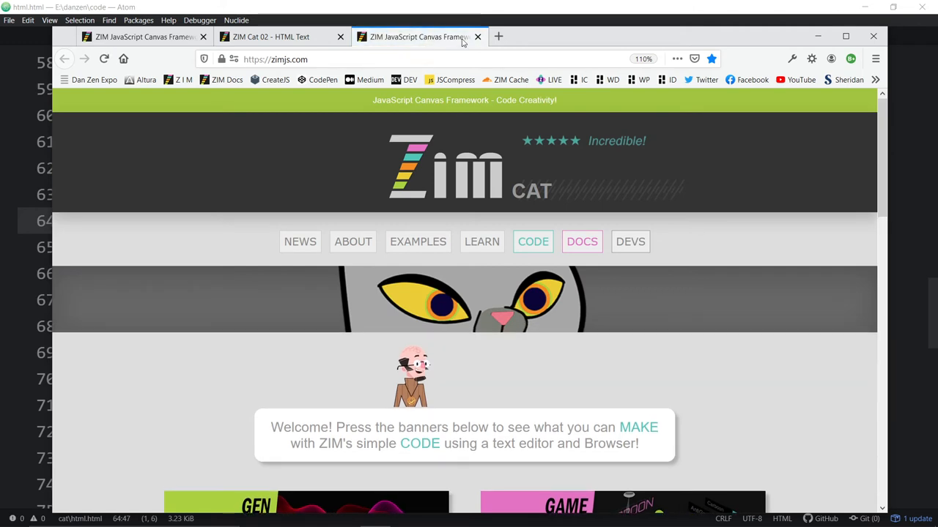
pyautogui.click(477, 36)
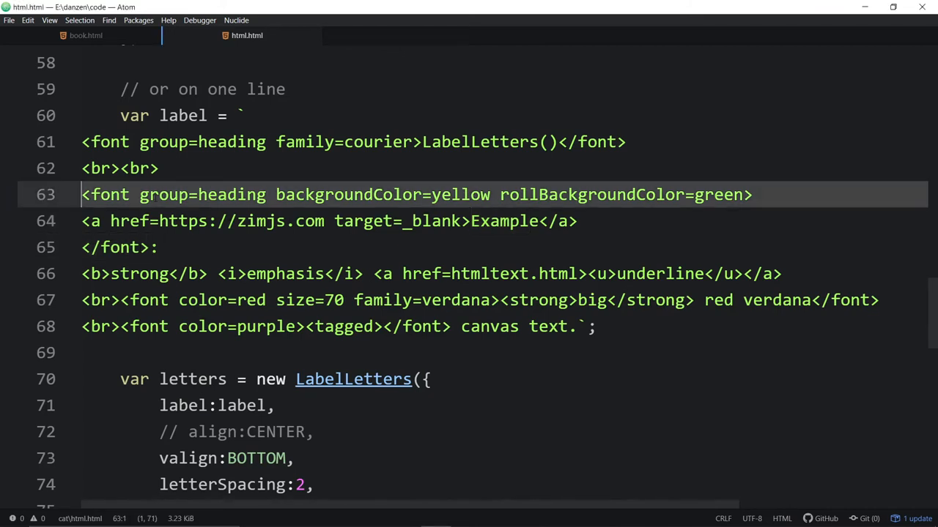
pyautogui.click(747, 194)
pyautogui.write('st')
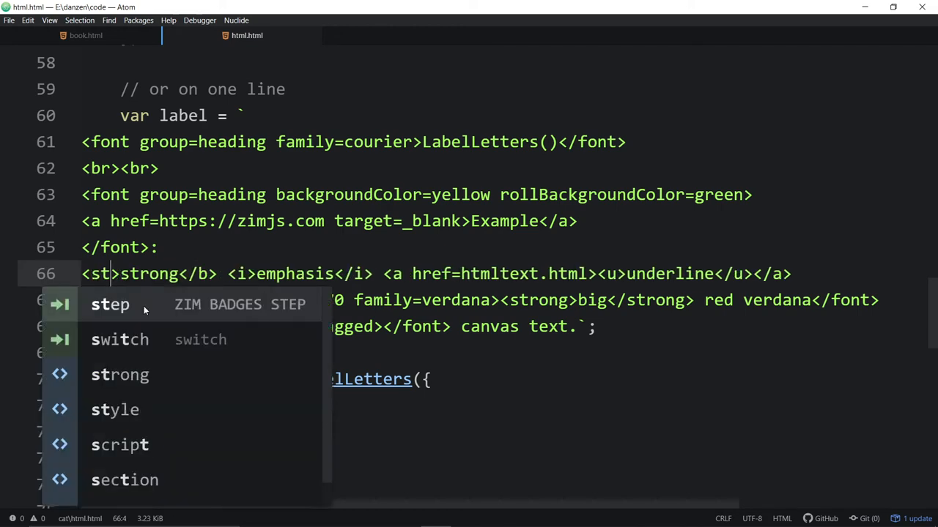
# - Change <b>strong</b> on line 66 to <strong>strong</strong> using autocomplete
pyautogui.write('rong')
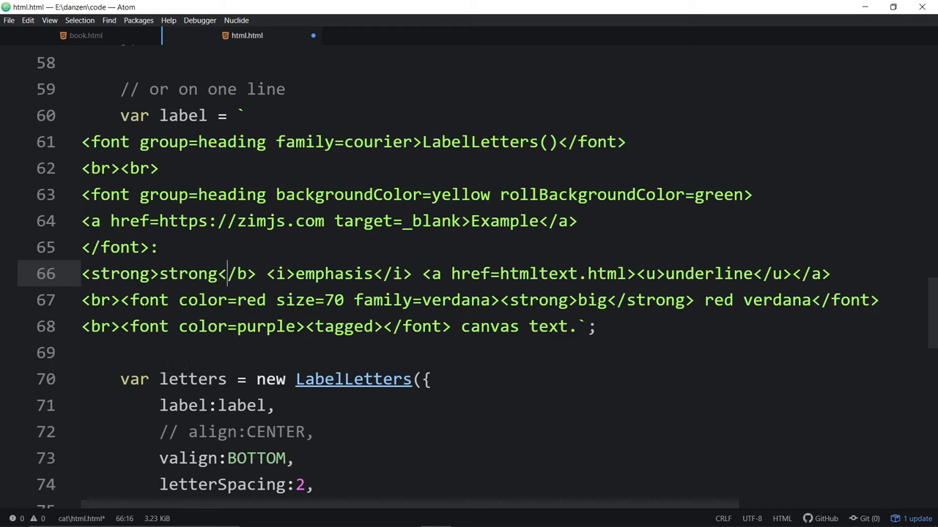
pyautogui.write('ong')
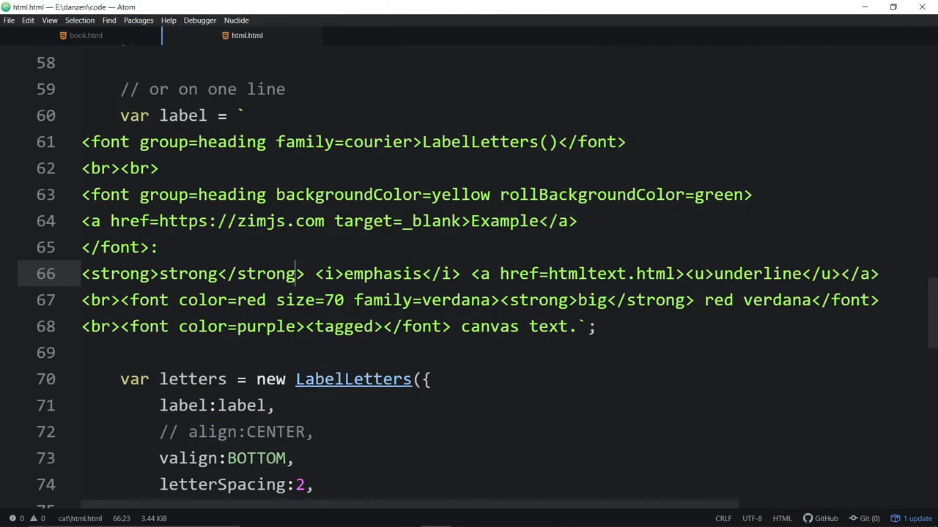
pyautogui.moveTo(384, 447)
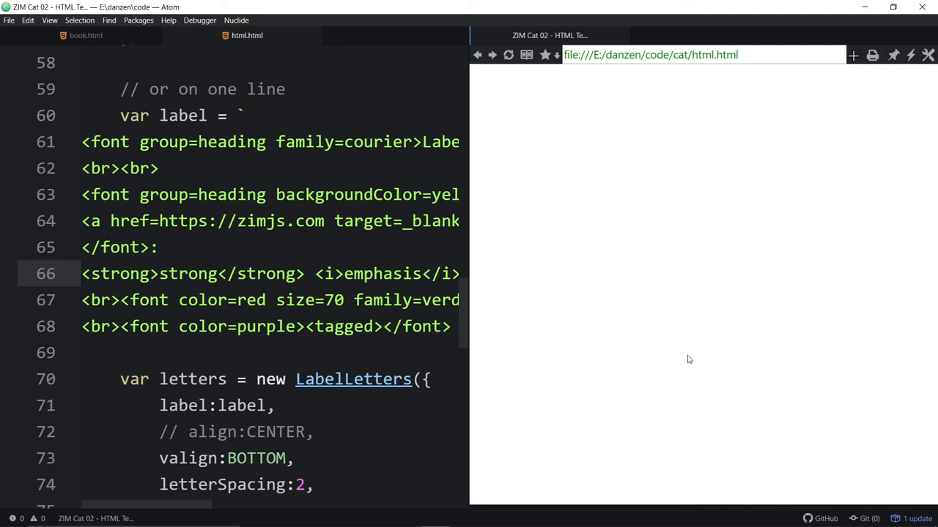
pyautogui.moveTo(589, 202)
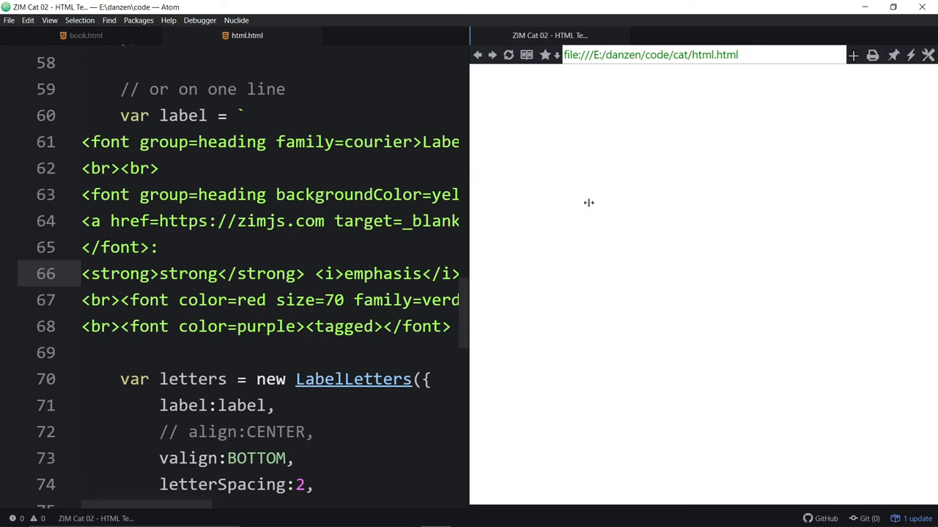
# - Close the browser-plus preview pane so html.html fills the Atom window
pyautogui.scroll(-3)
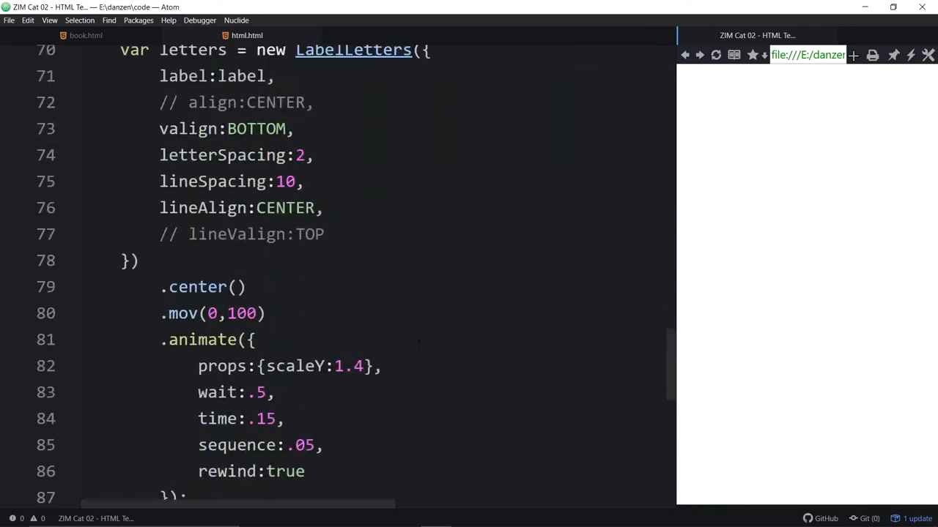
pyautogui.scroll(-3)
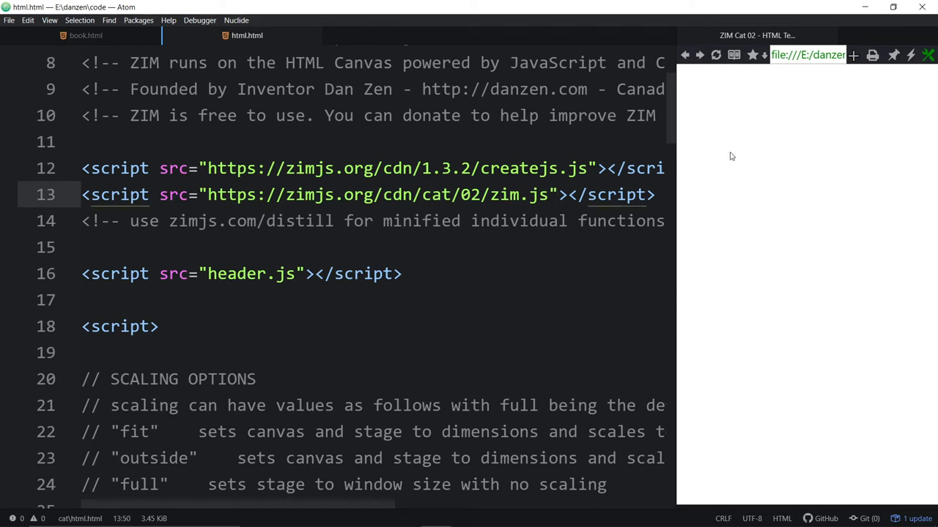
pyautogui.moveTo(714, 56)
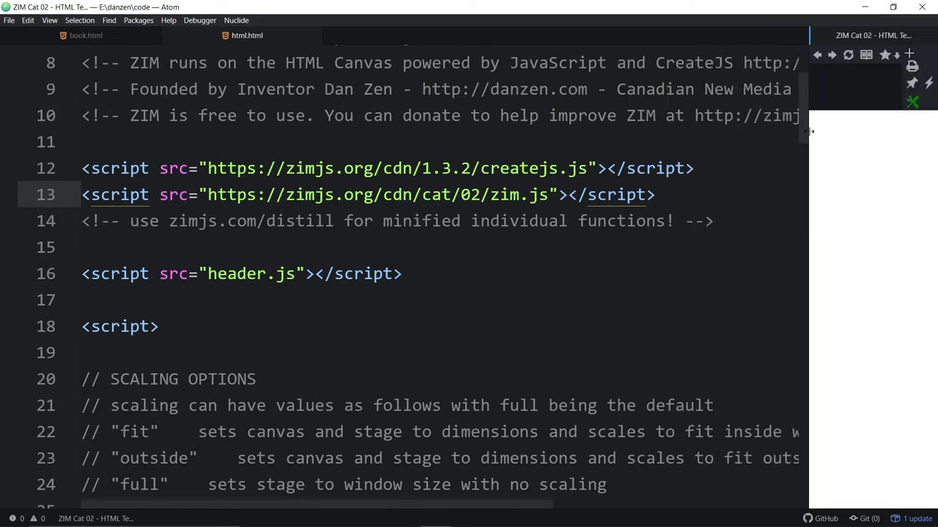
pyautogui.rightClick(367, 193)
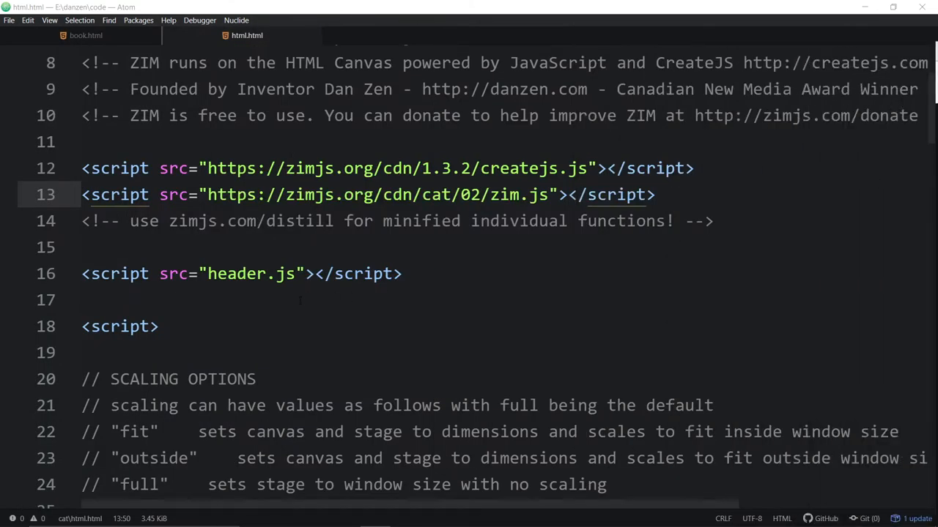
# - Replace <i> with <em> on line 66 and set the big red line's family to impact
pyautogui.scroll(-3)
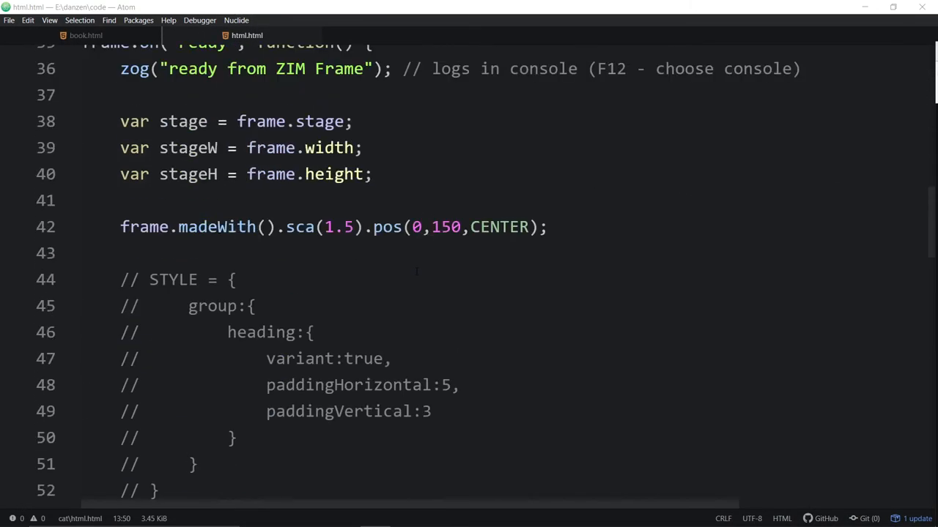
pyautogui.scroll(-3)
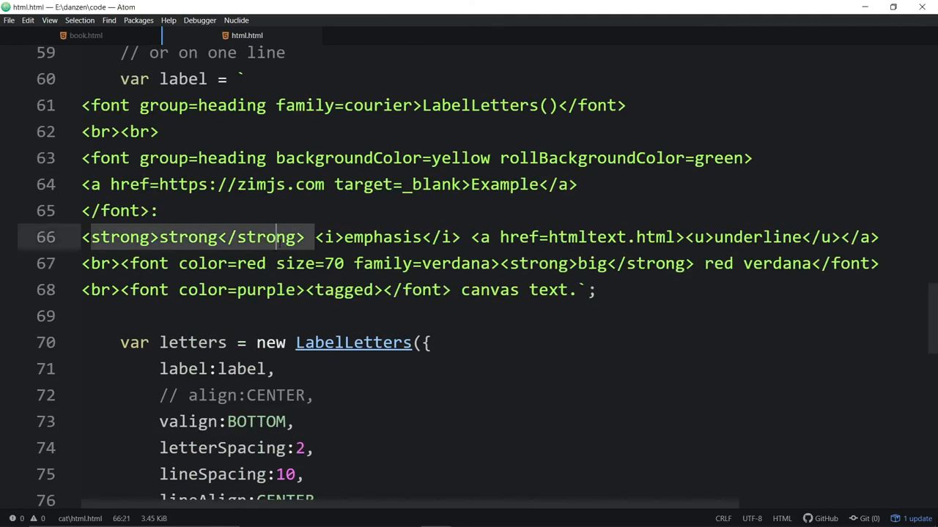
pyautogui.write('em')
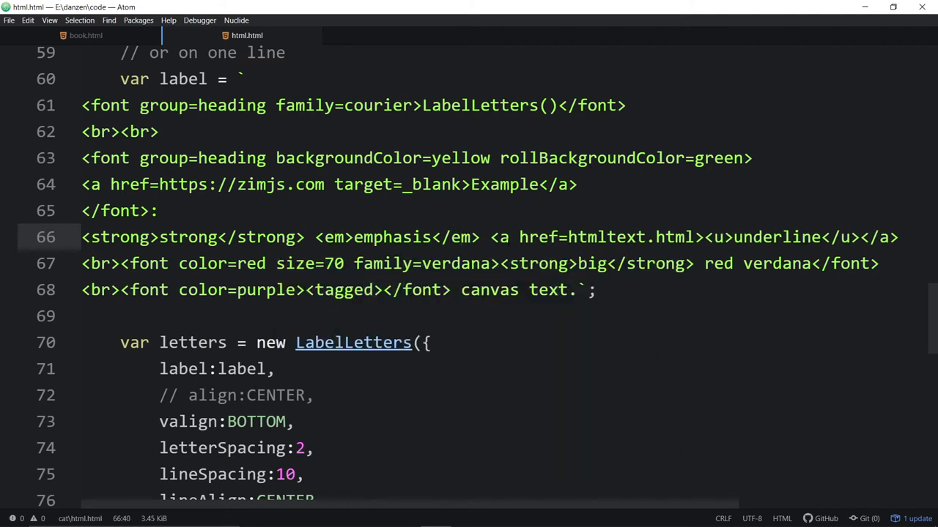
pyautogui.moveTo(495, 237); pyautogui.dragTo(665, 238)
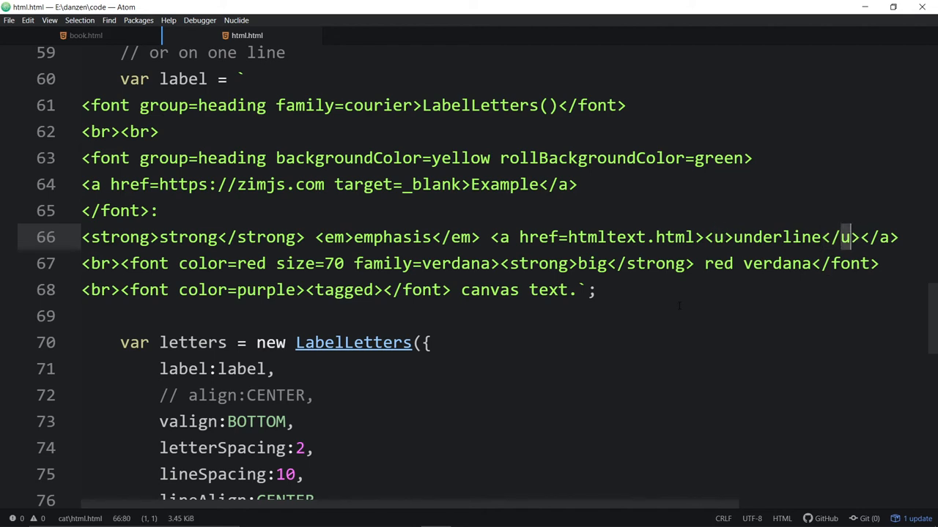
pyautogui.click(179, 264)
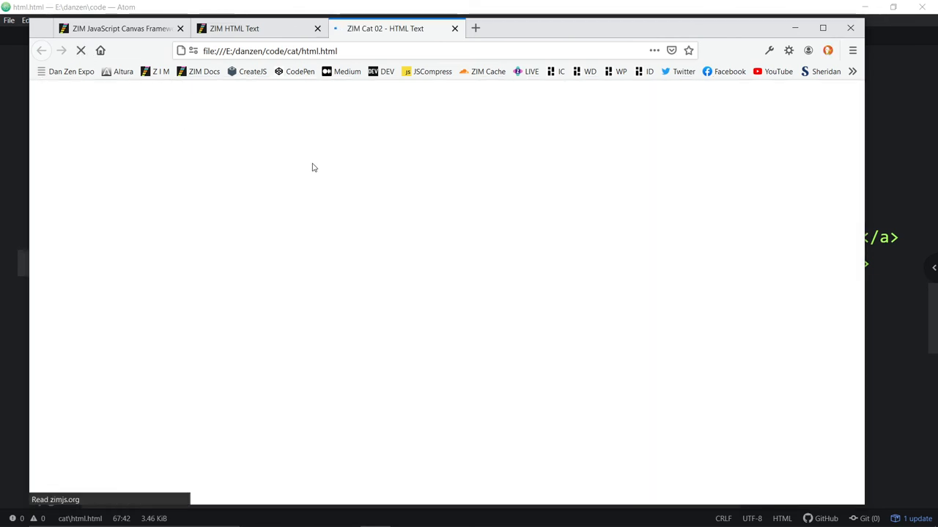
pyautogui.moveTo(422, 178)
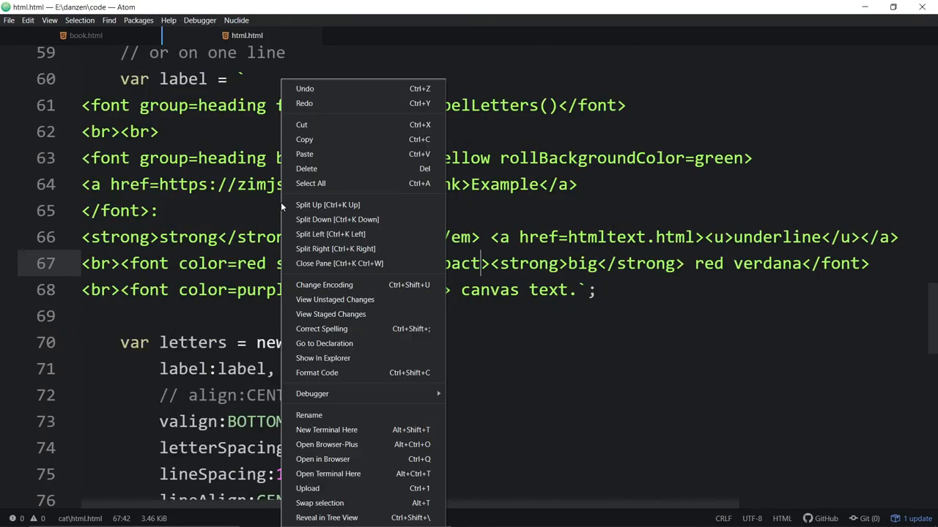
pyautogui.moveTo(323, 343)
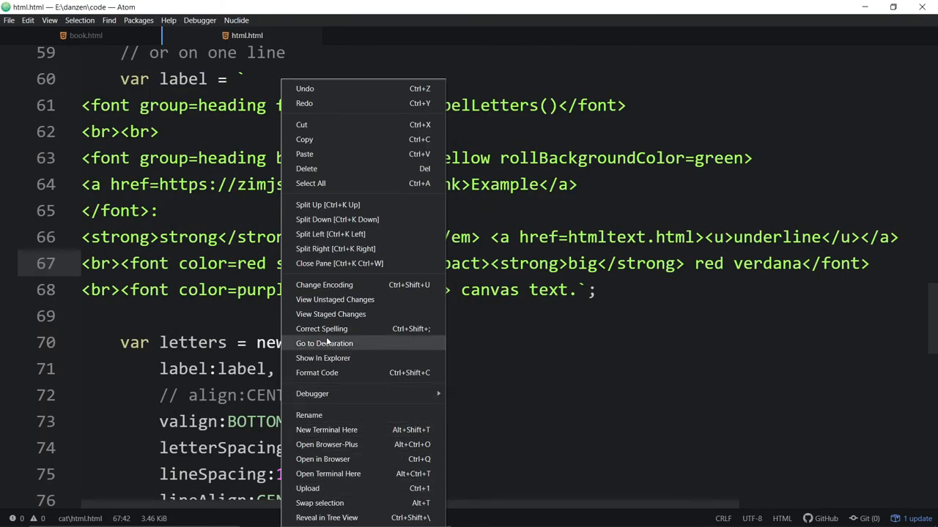
pyautogui.moveTo(349, 465)
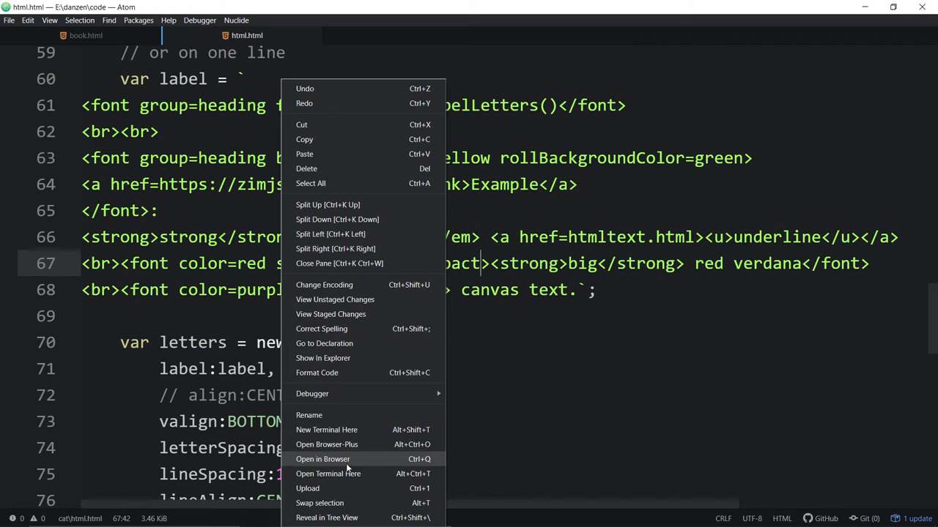
# - Open the edited page in Firefox and close the leftover ZIM HTML Text tab
pyautogui.click(322, 459)
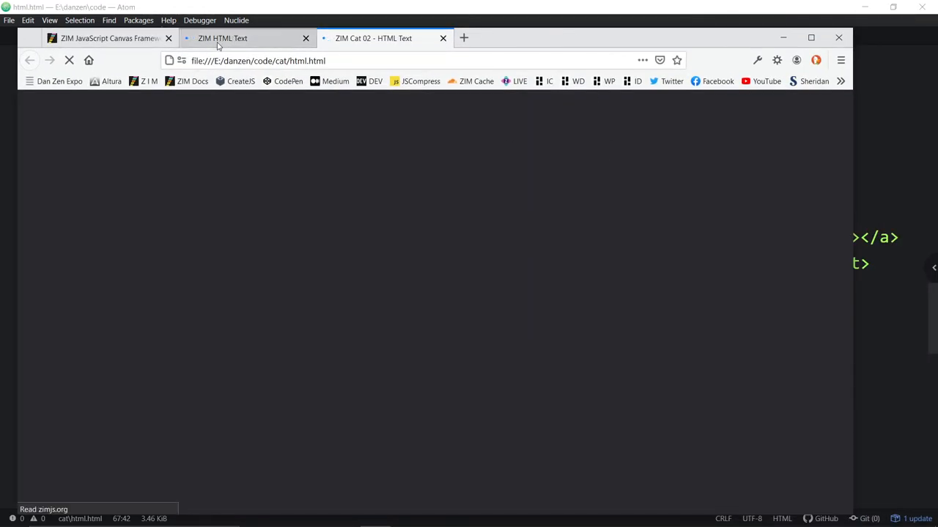
pyautogui.click(305, 38)
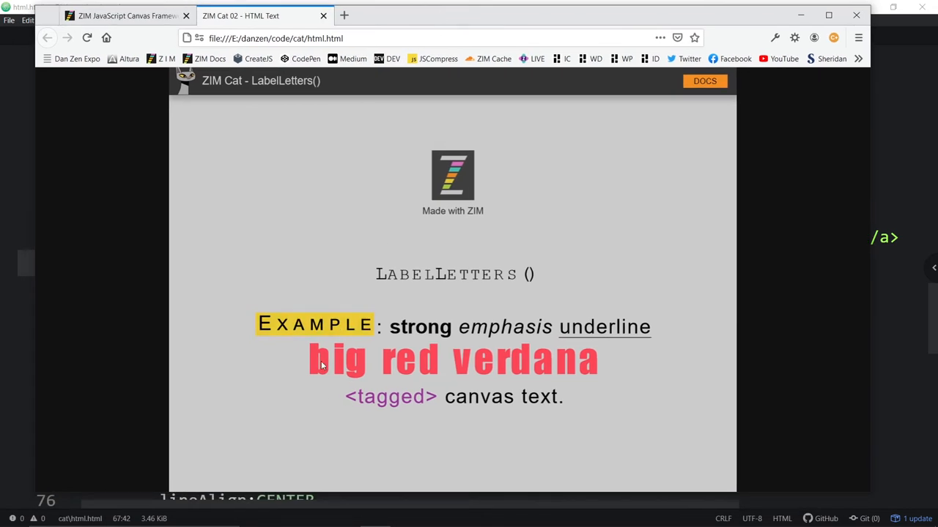
pyautogui.moveTo(331, 356)
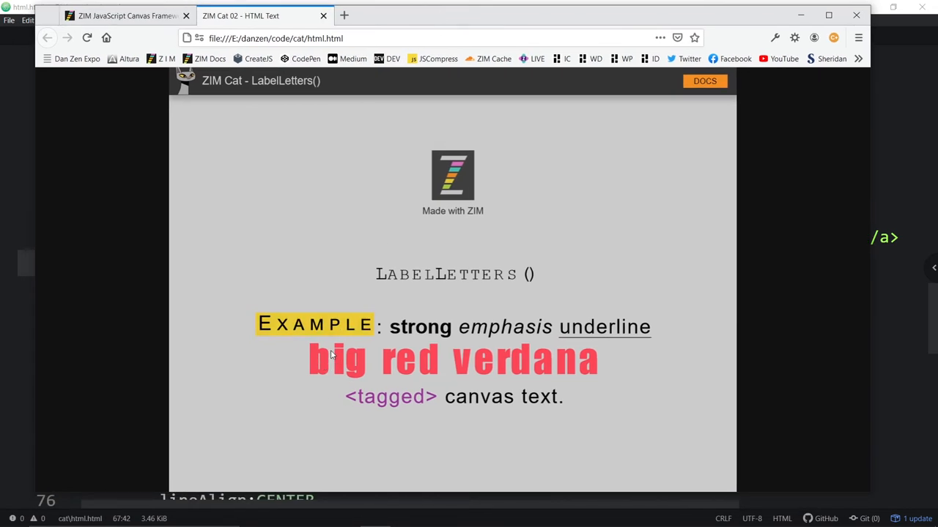
pyautogui.moveTo(359, 374)
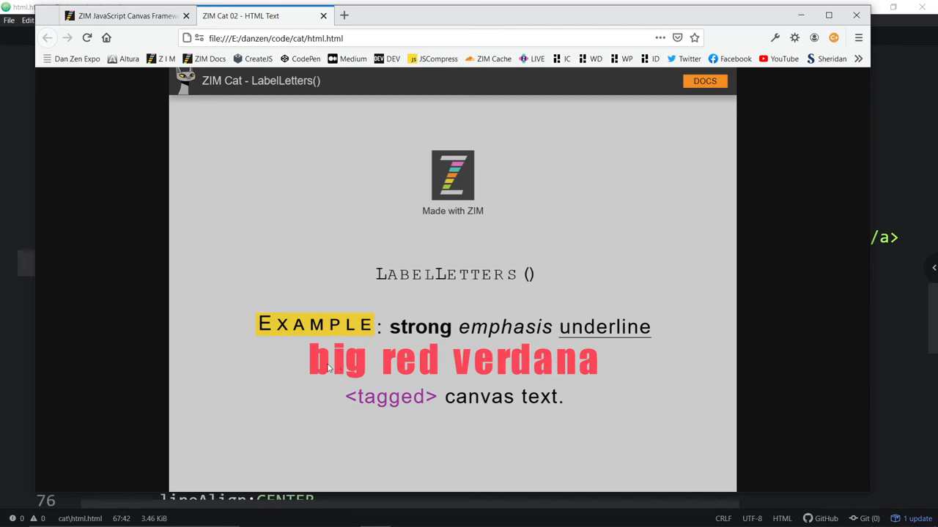
pyautogui.moveTo(419, 365)
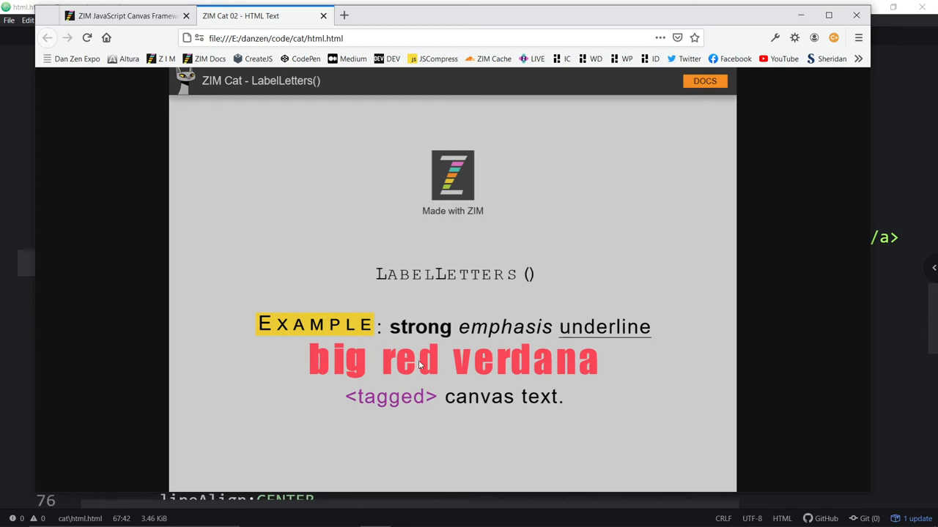
pyautogui.moveTo(529, 365)
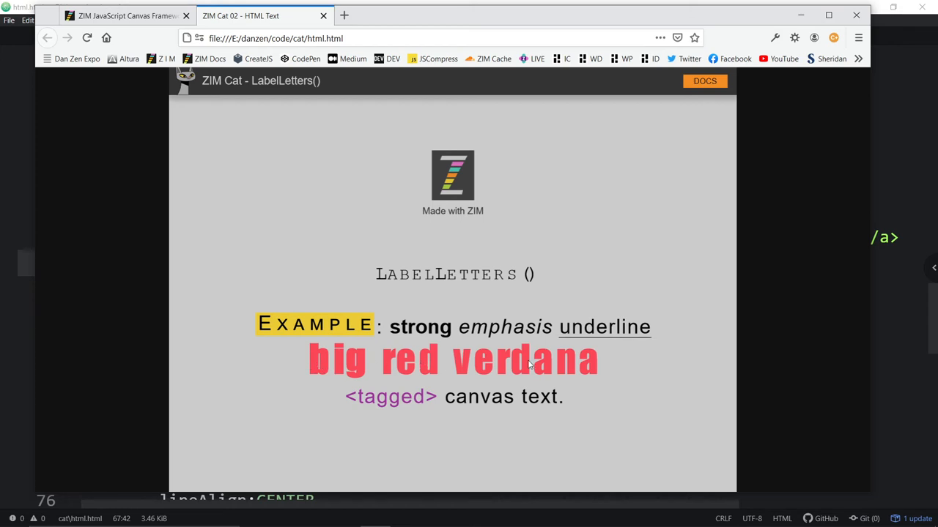
pyautogui.moveTo(344, 370)
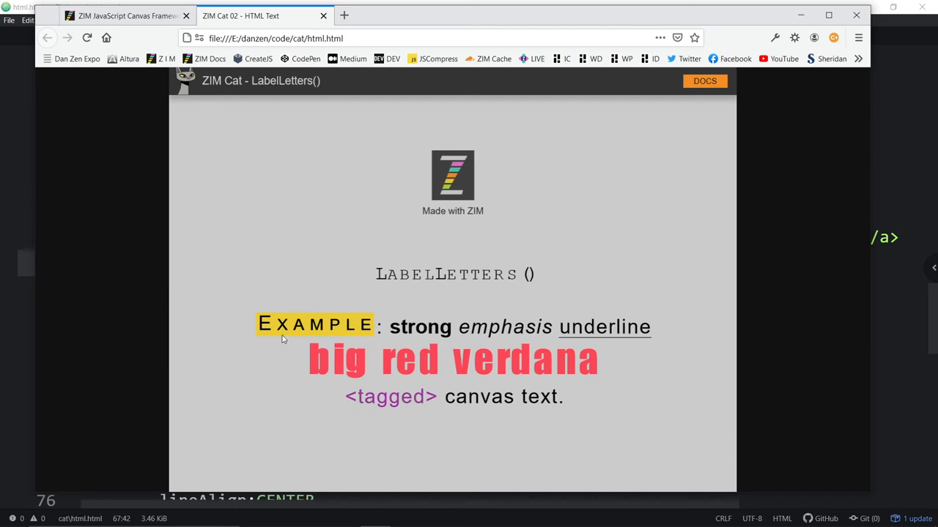
pyautogui.moveTo(477, 328)
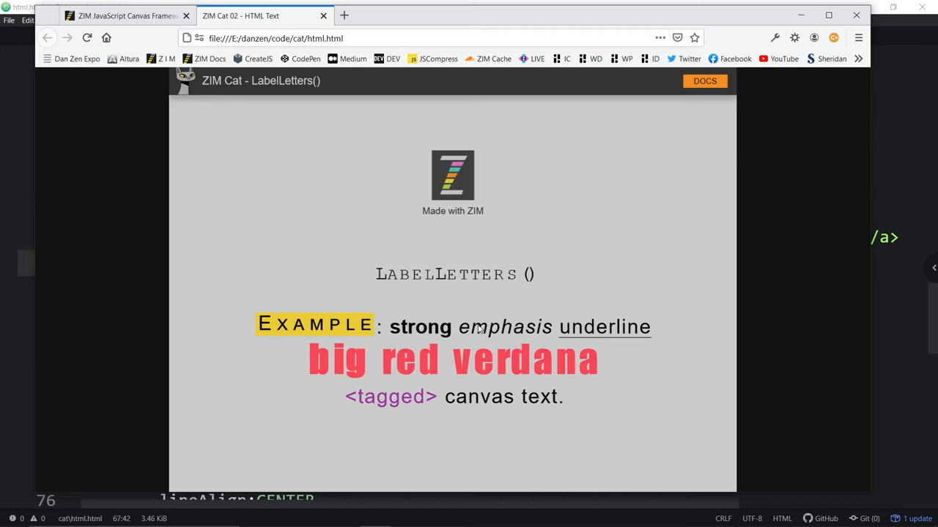
pyautogui.moveTo(347, 363)
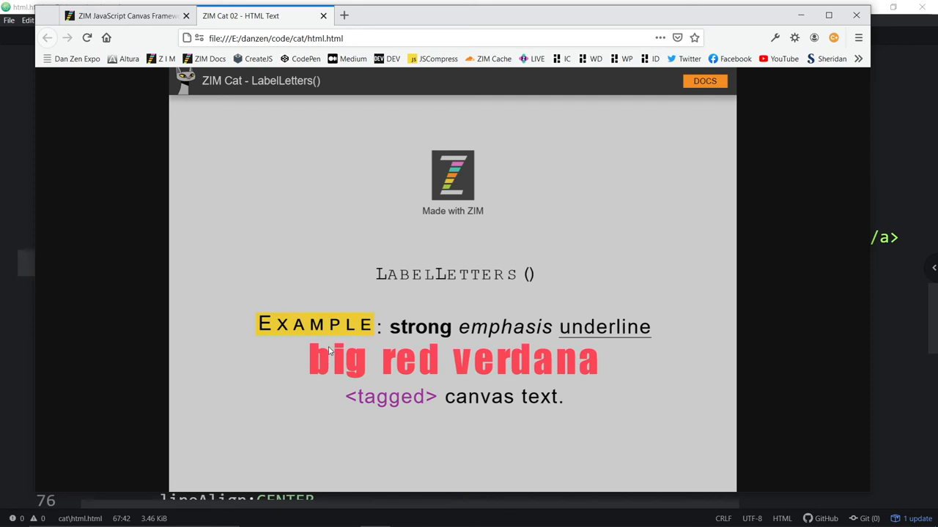
pyautogui.moveTo(651, 326)
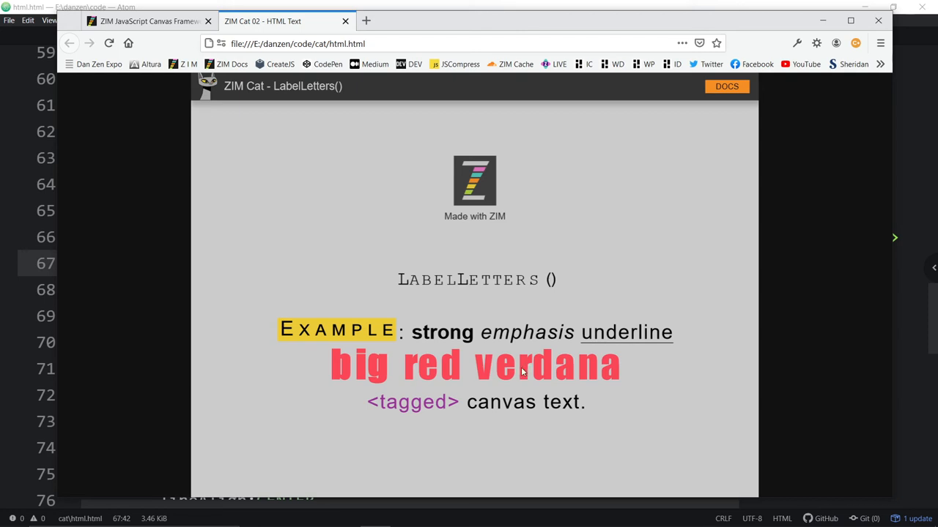
pyautogui.moveTo(531, 375)
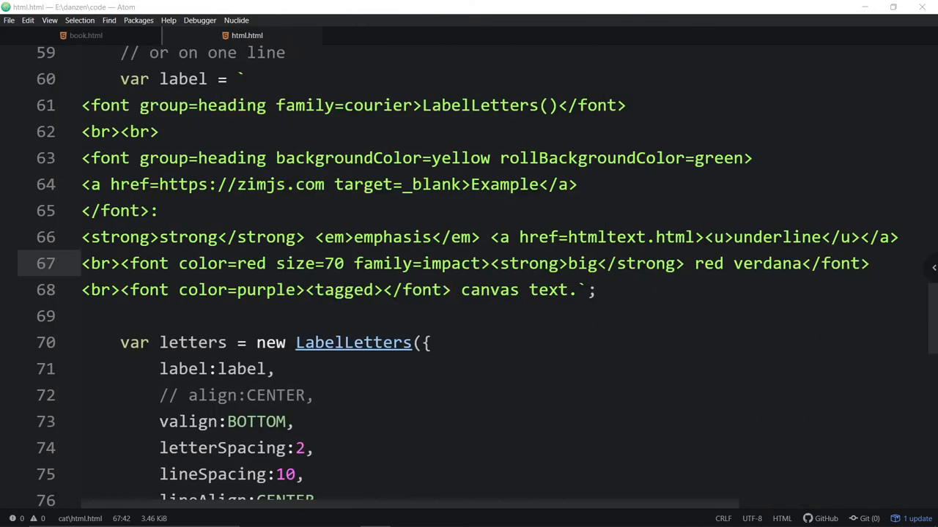
# - Change letterSpacing:2 on line 74 to letterSpacing:10
pyautogui.scroll(-3)
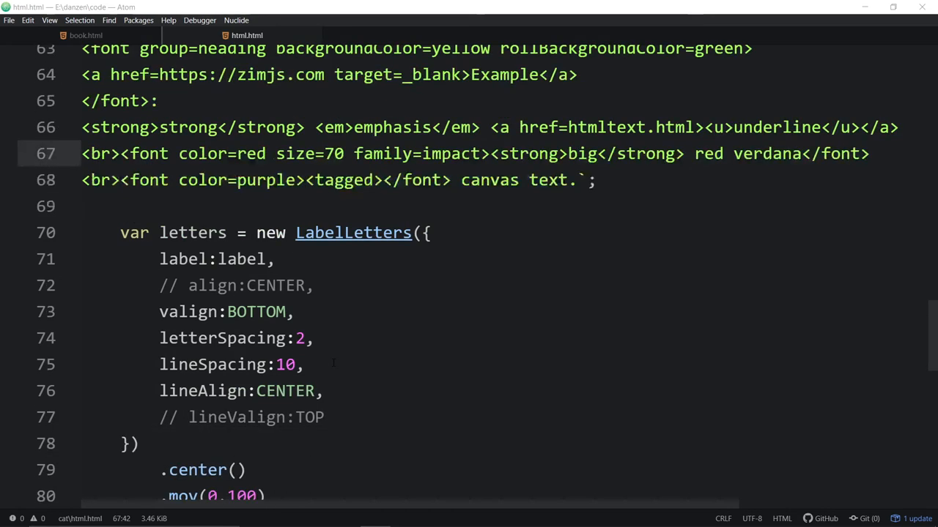
pyautogui.click(307, 337)
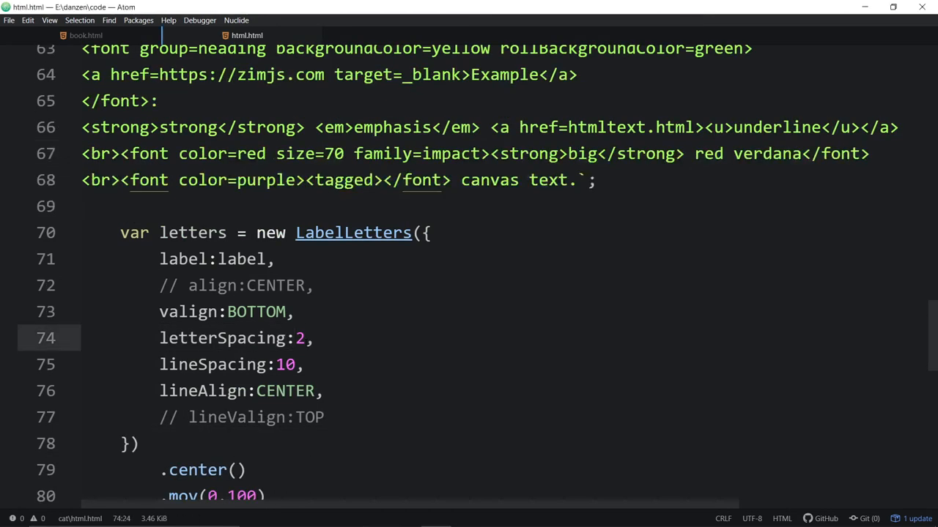
pyautogui.write('10')
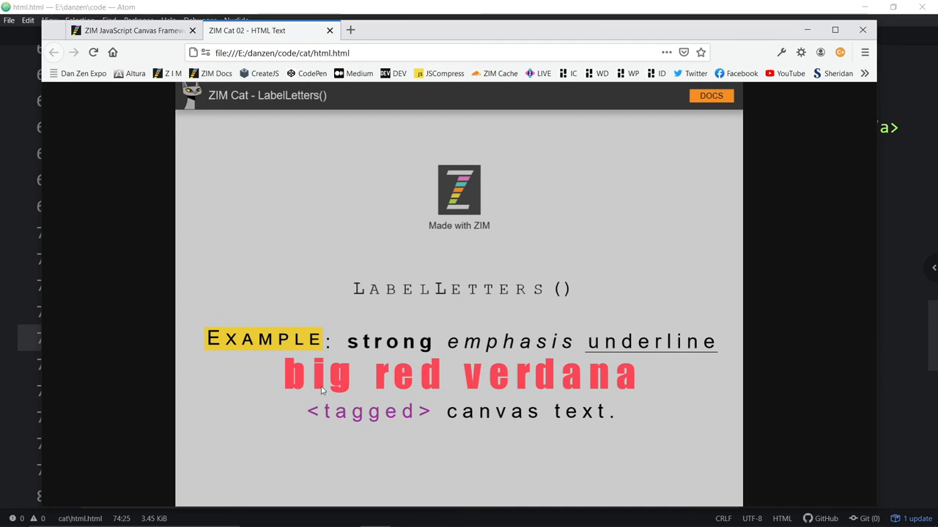
pyautogui.moveTo(606, 378)
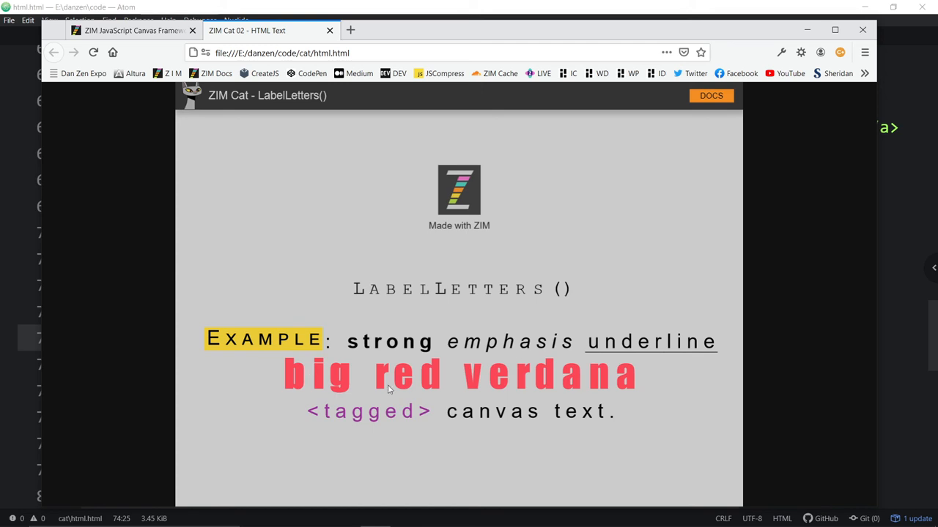
pyautogui.moveTo(566, 362)
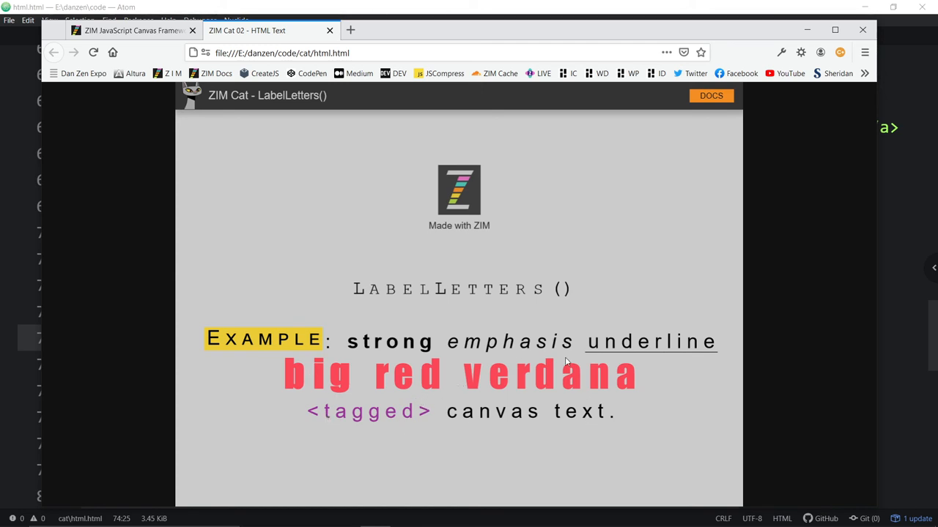
pyautogui.moveTo(659, 345)
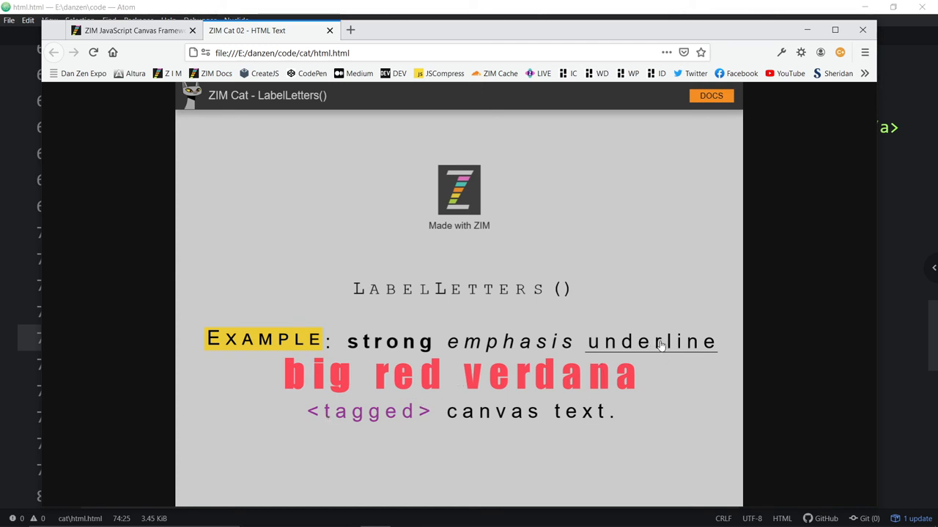
pyautogui.moveTo(399, 378)
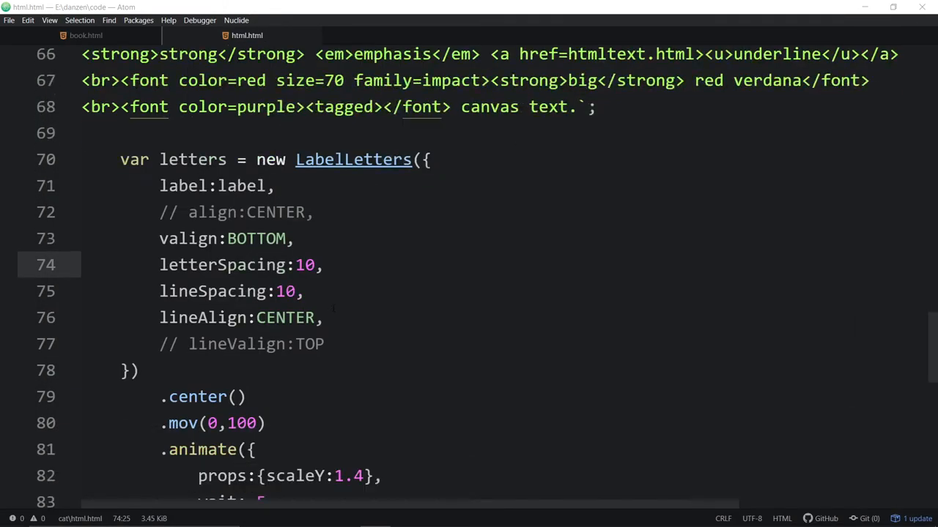
# - Replace family=impact with family=verdana in the big red line's font tag
pyautogui.scroll(-3)
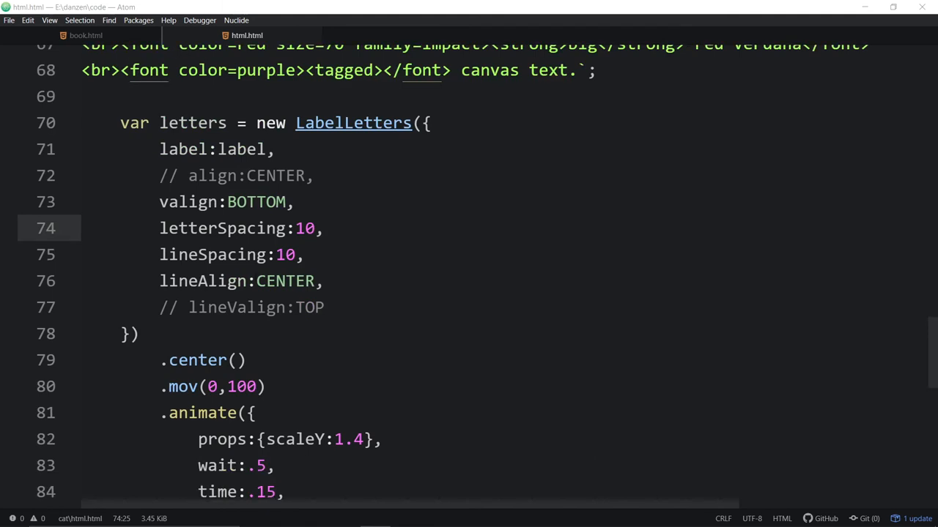
pyautogui.scroll(-3)
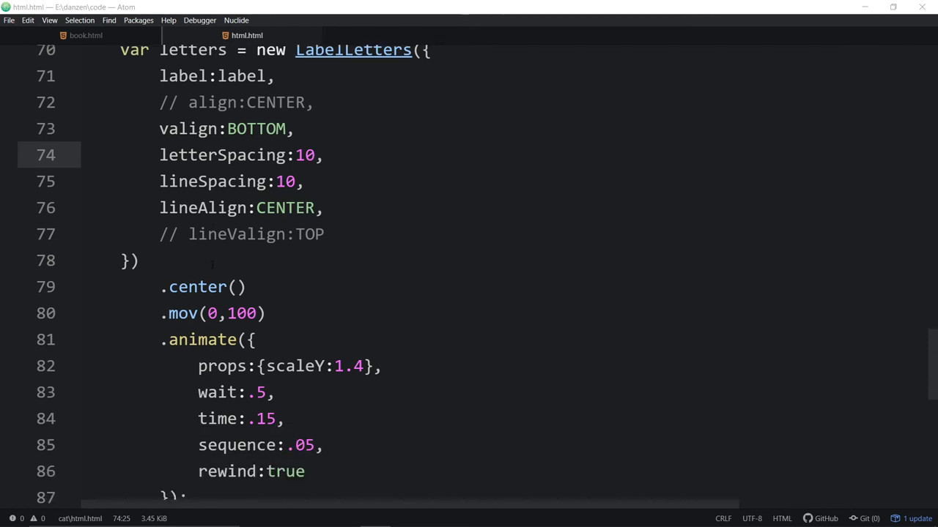
pyautogui.scroll(-3)
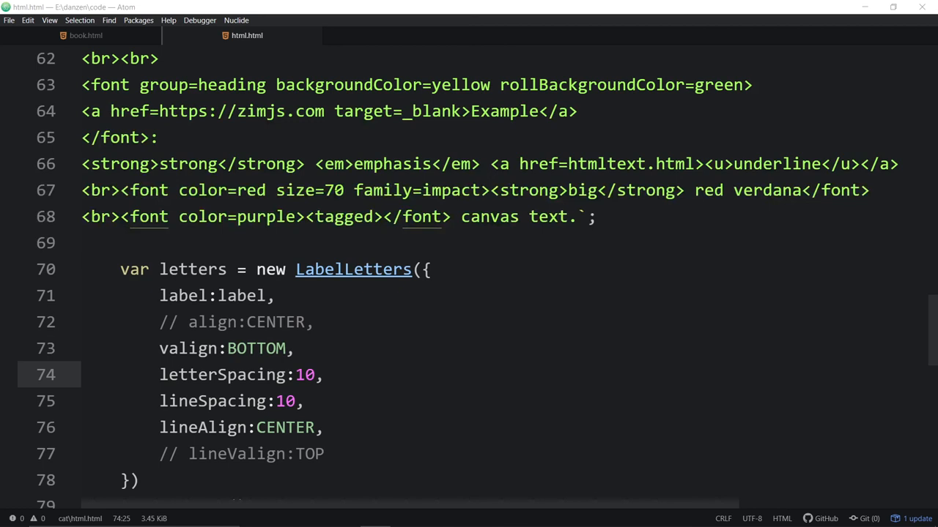
pyautogui.doubleClick(451, 190)
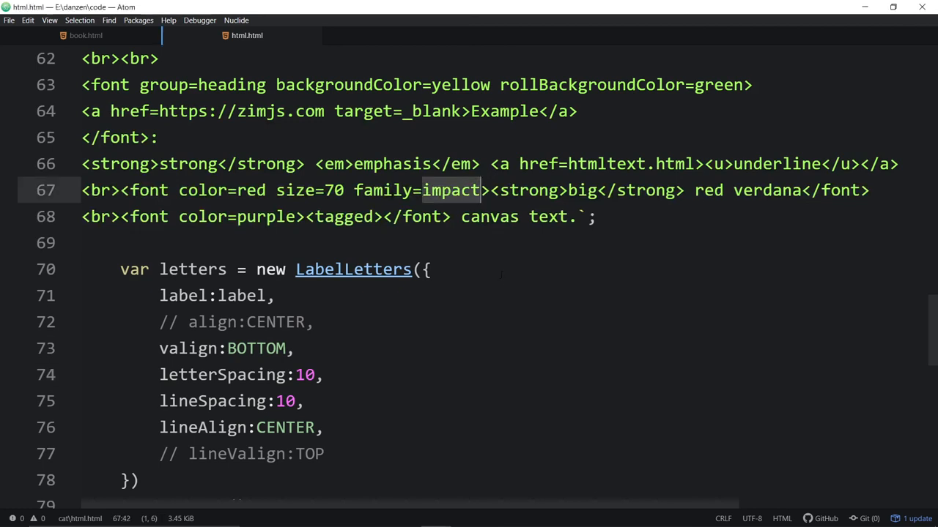
pyautogui.write('verdana')
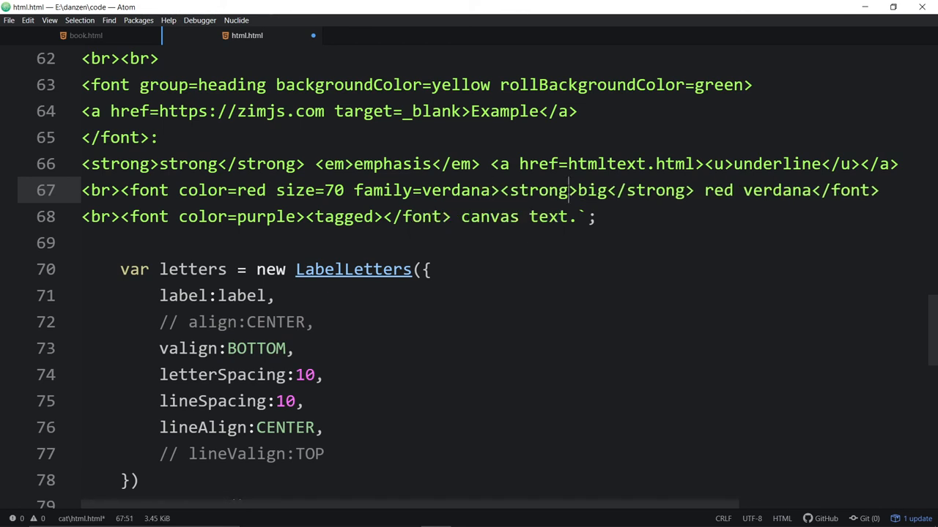
pyautogui.click(247, 217)
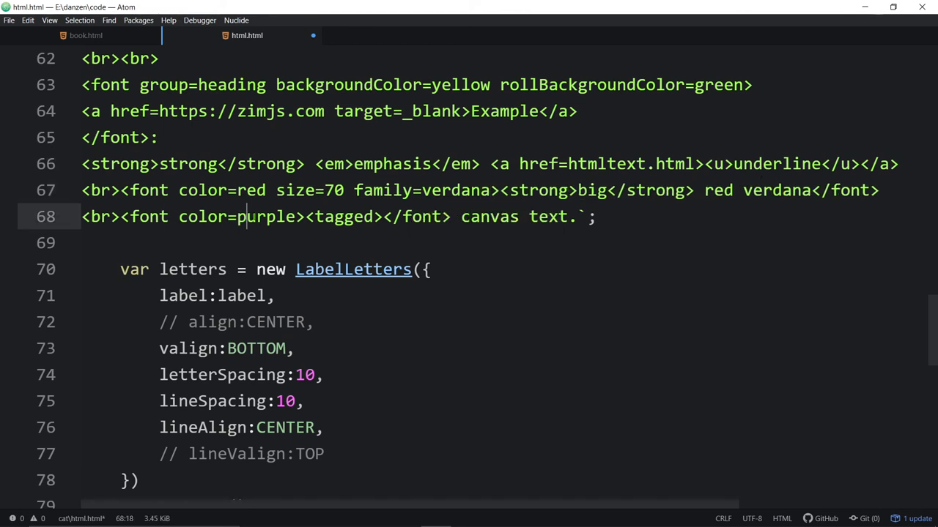
pyautogui.doubleClick(343, 217)
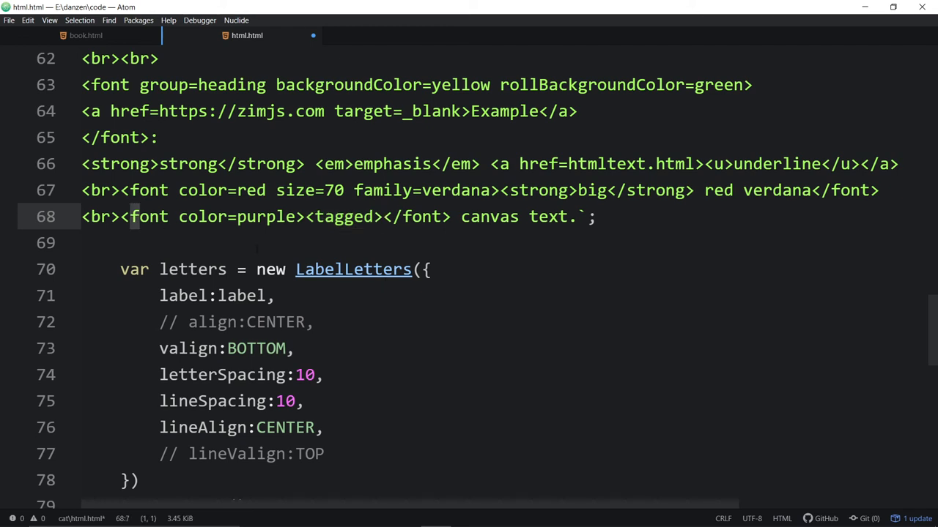
# - Scroll back up to the label definition in the file
pyautogui.scroll(-3)
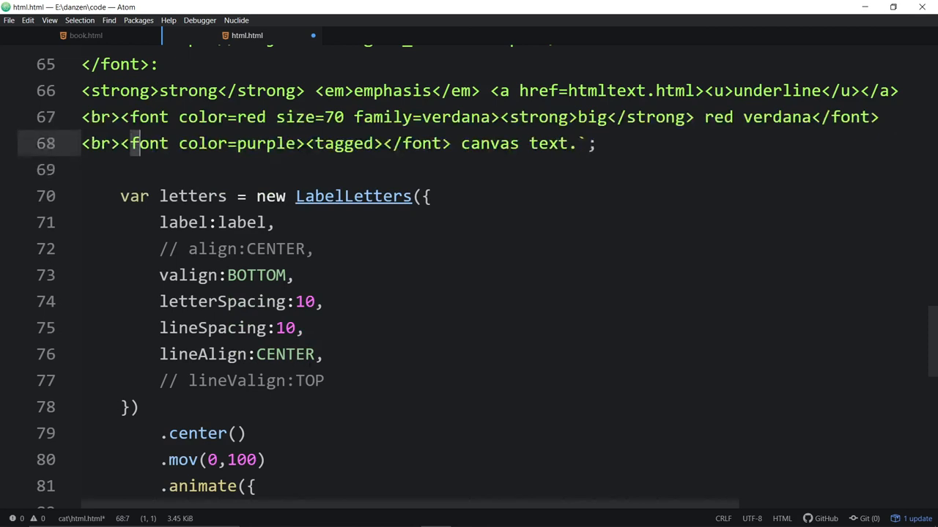
pyautogui.click(334, 380)
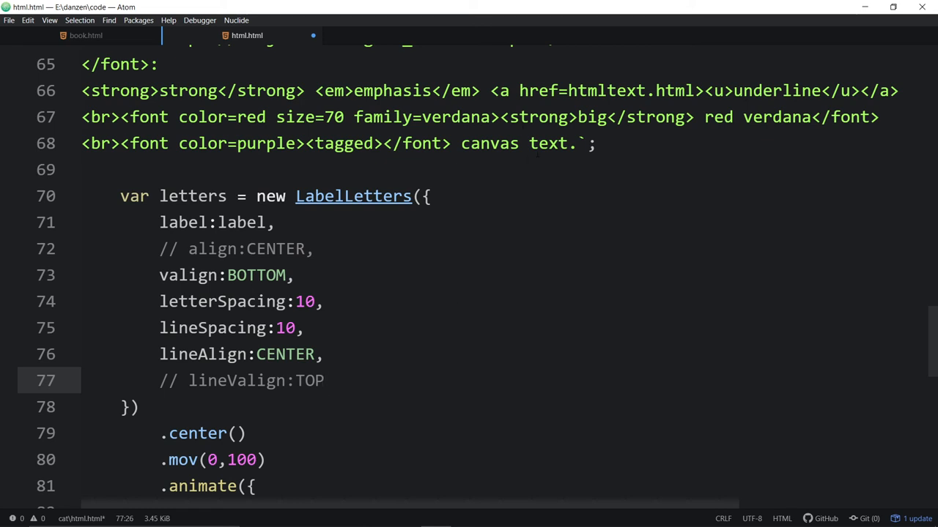
pyautogui.click(325, 381)
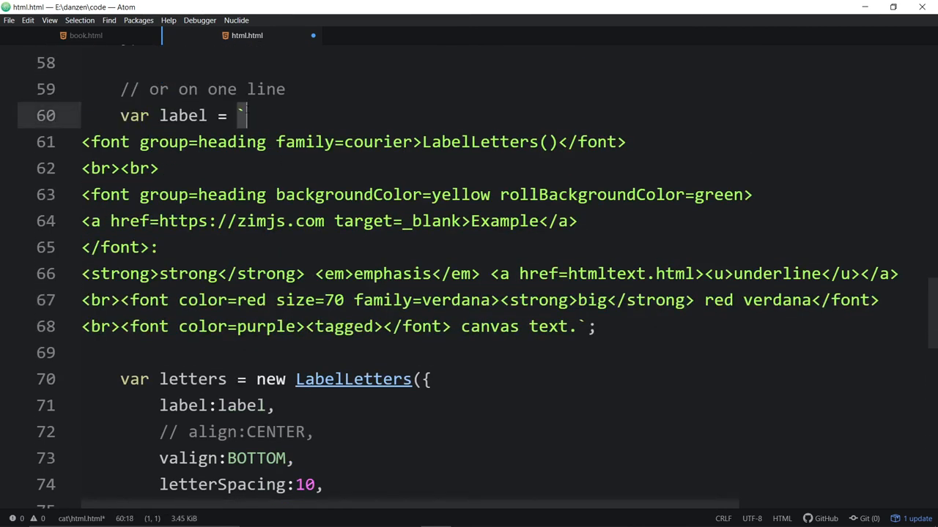
pyautogui.click(577, 325)
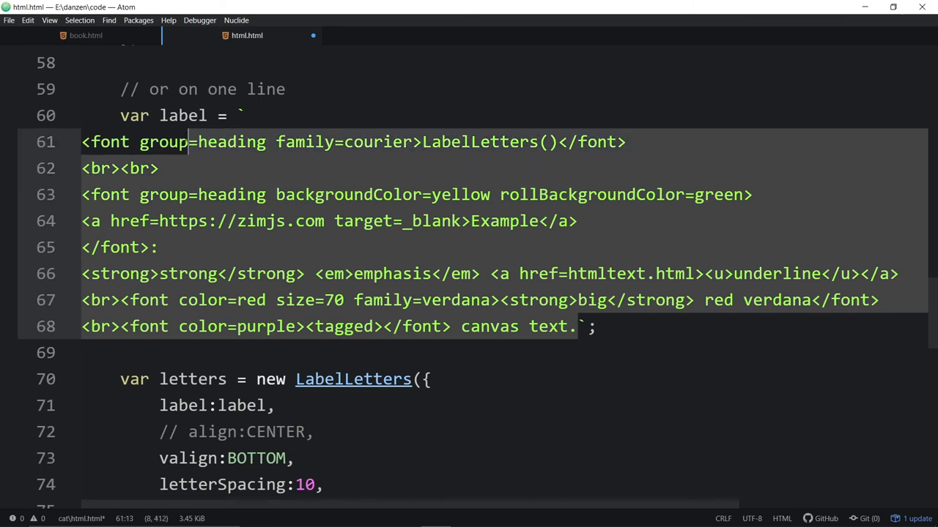
pyautogui.click(120, 247)
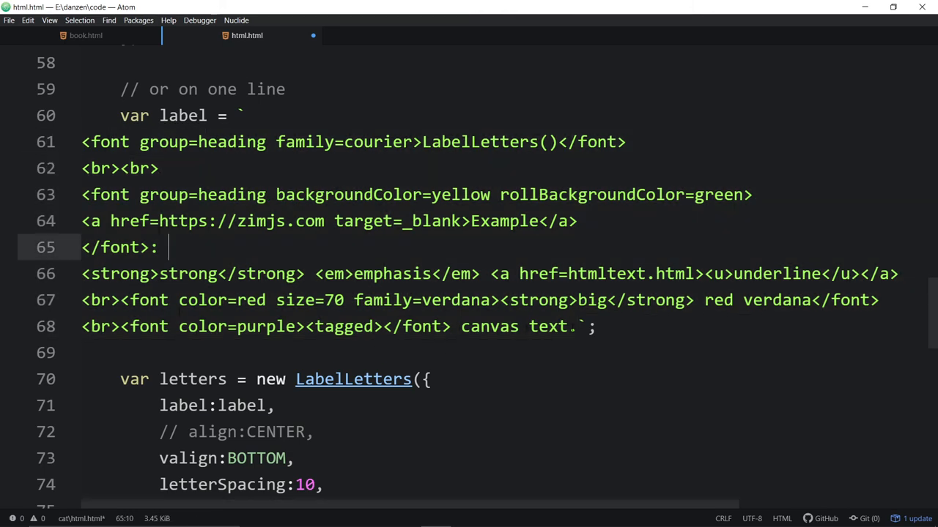
pyautogui.press('Enter')
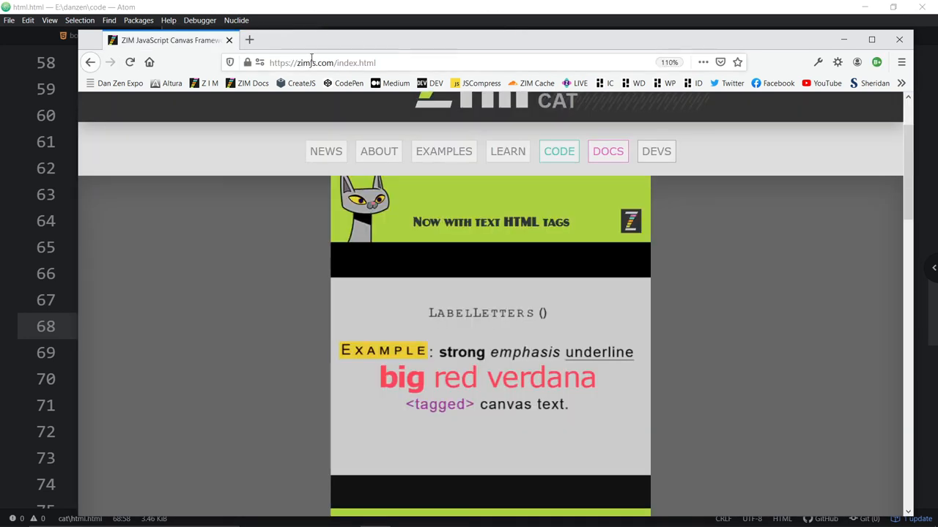
# - Scroll the zimjs.com tab to the LabelLetters HTML-tagged text banner
pyautogui.scroll(-3)
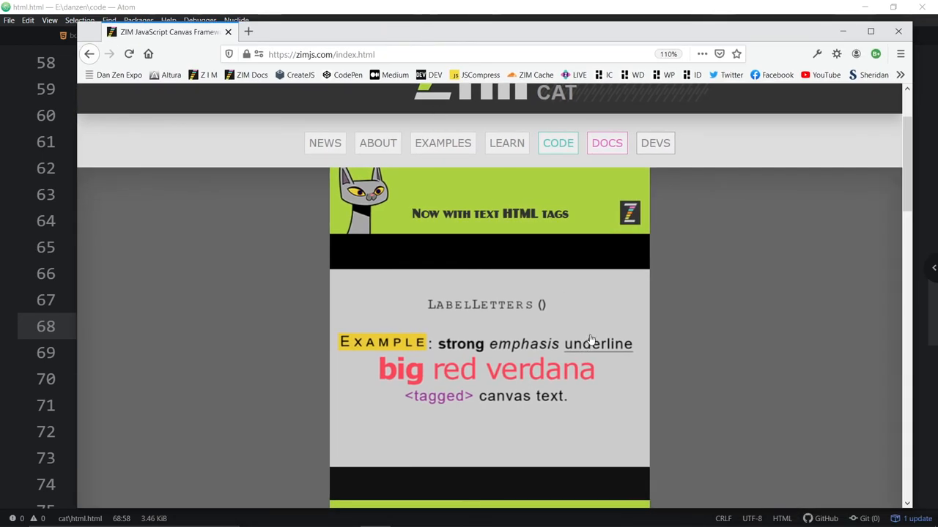
pyautogui.scroll(-3)
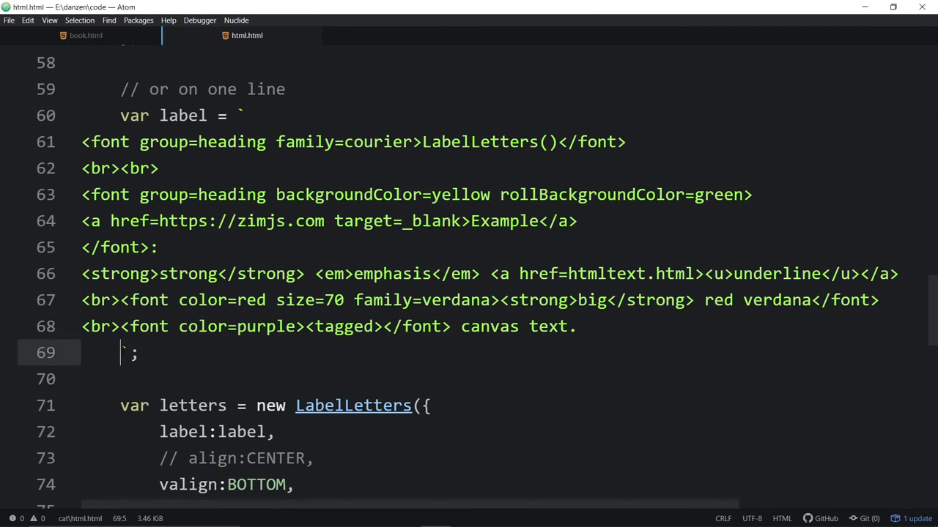
# - Rejoin the closing backtick and semicolon onto line 68, then highlight the valign and align settings
pyautogui.click(613, 325)
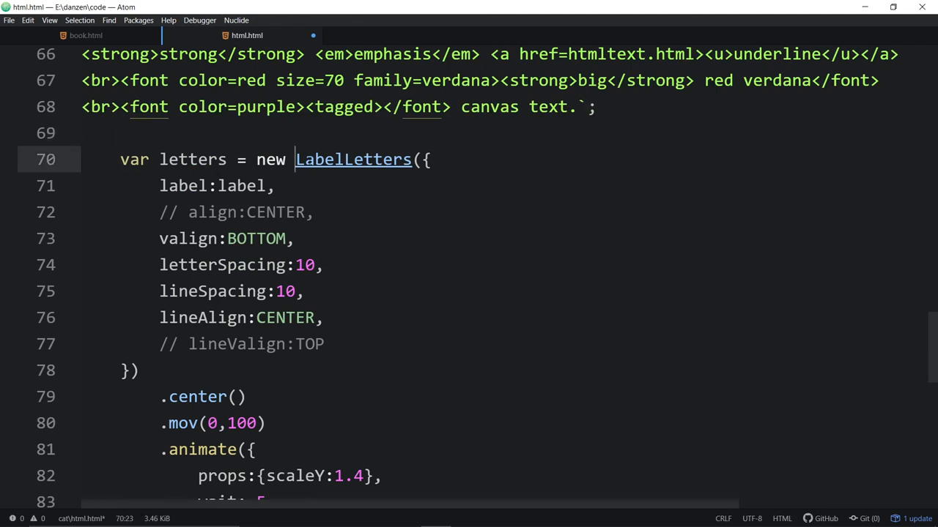
pyautogui.click(228, 238)
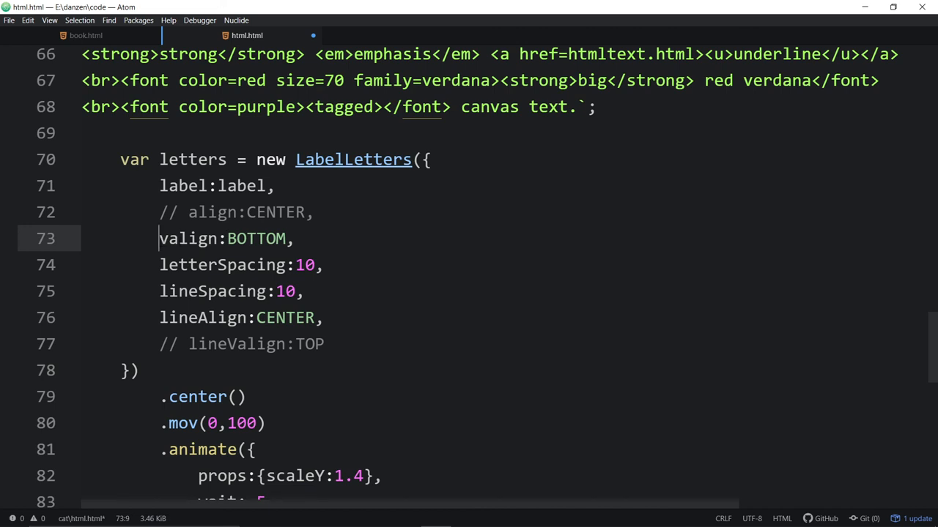
pyautogui.doubleClick(213, 211)
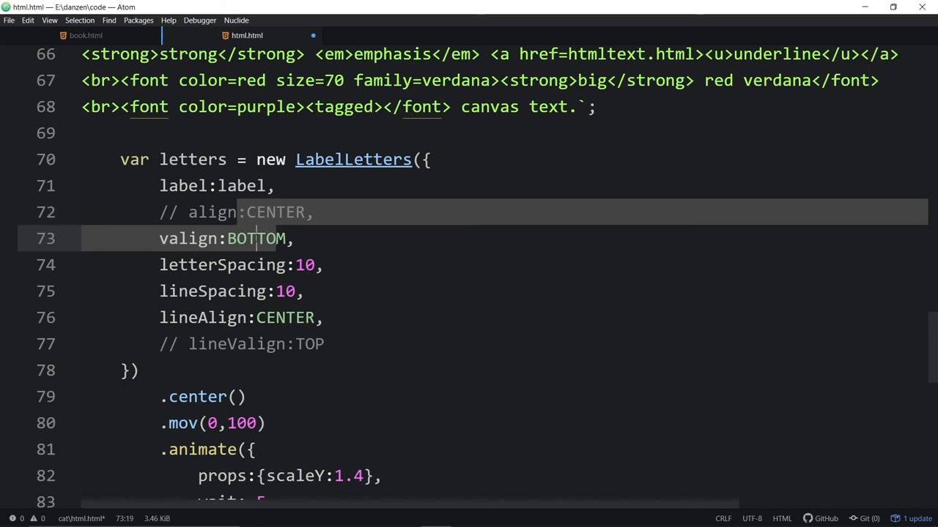
pyautogui.doubleClick(256, 237)
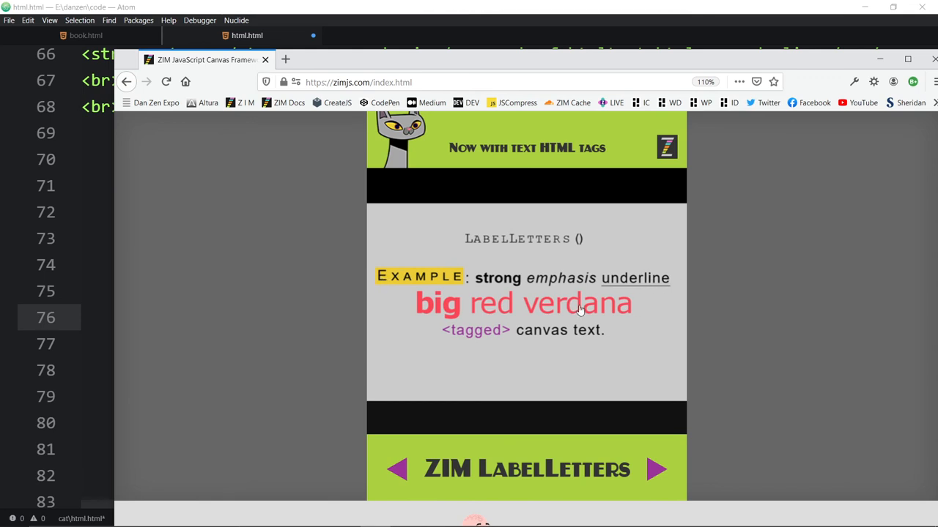
pyautogui.moveTo(551, 226)
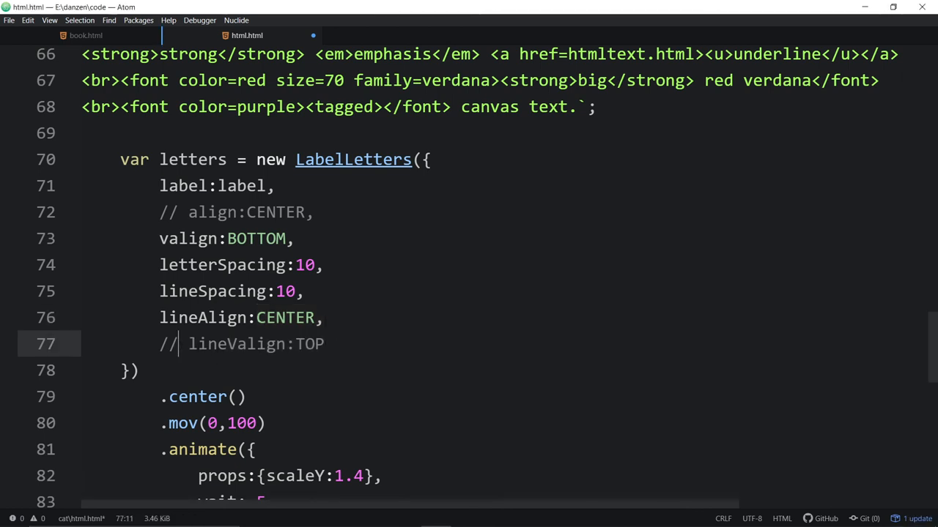
pyautogui.moveTo(188, 342); pyautogui.dragTo(325, 343)
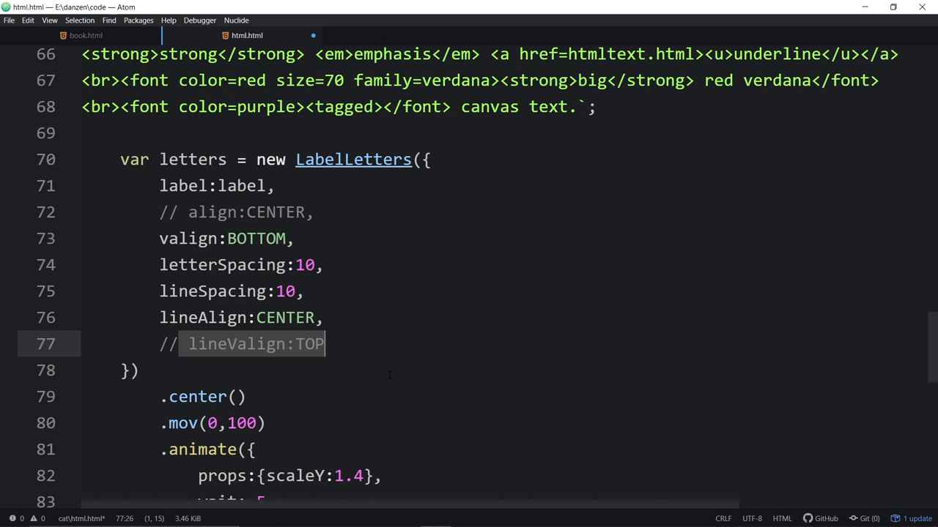
pyautogui.scroll(-3)
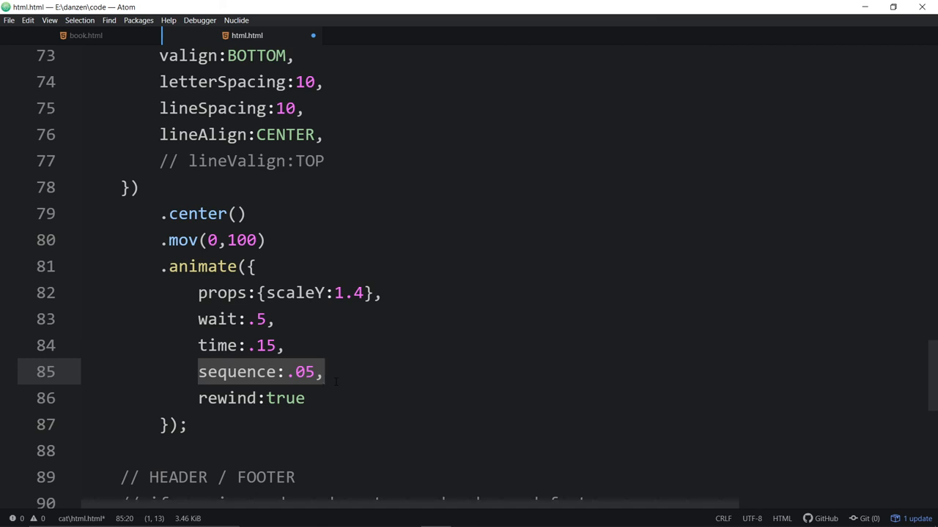
pyautogui.scroll(-3)
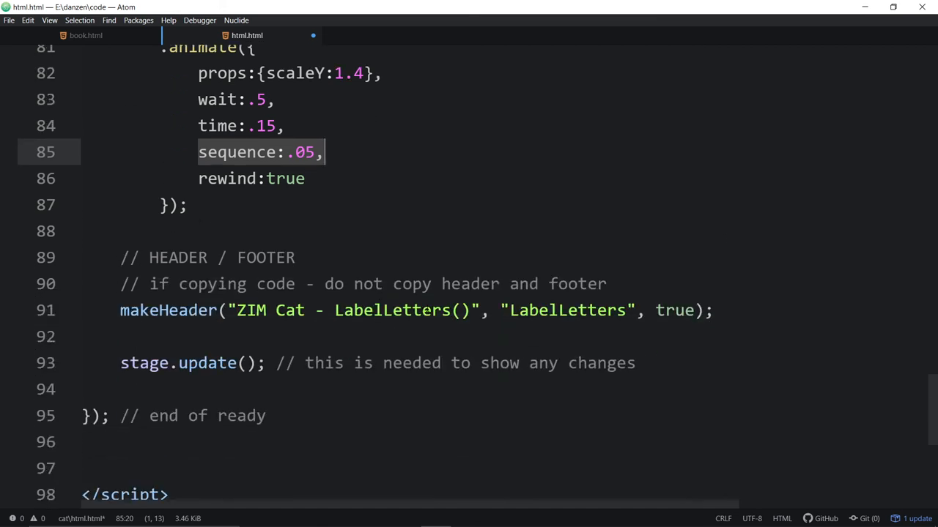